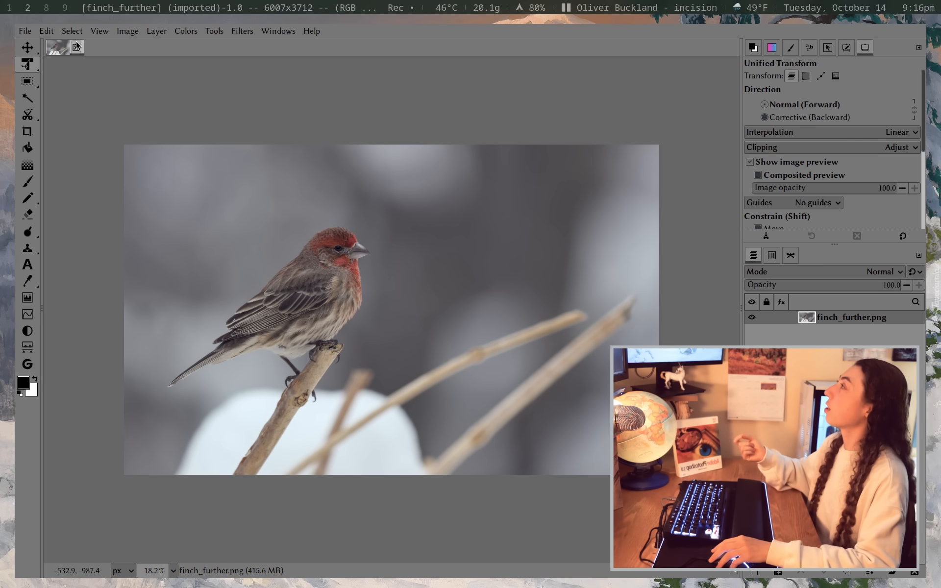
Browse the Filters group in the Keyboard Shortcuts editor from the Edit menu.
{"action": "left_click", "coordinate": [45, 30]}
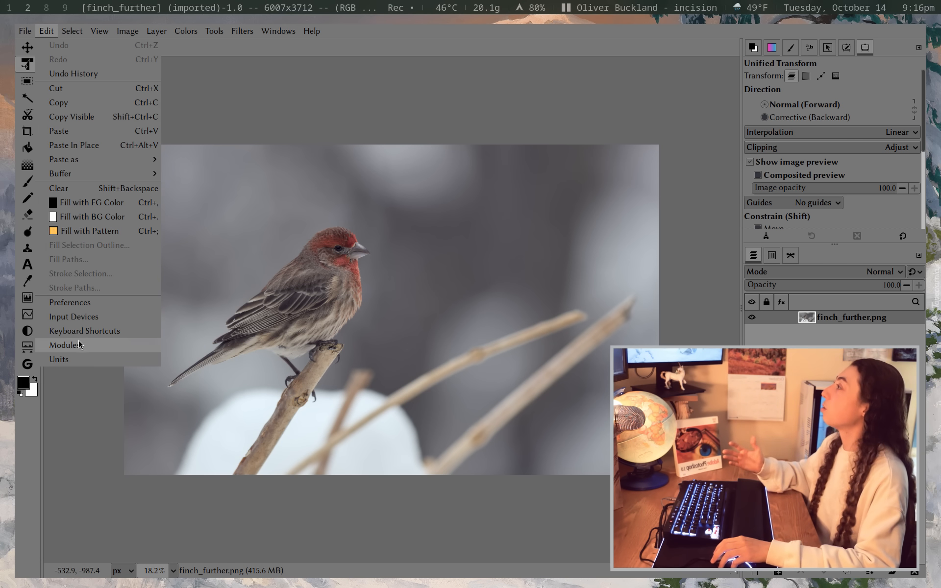
{"action": "left_click", "coordinate": [84, 331]}
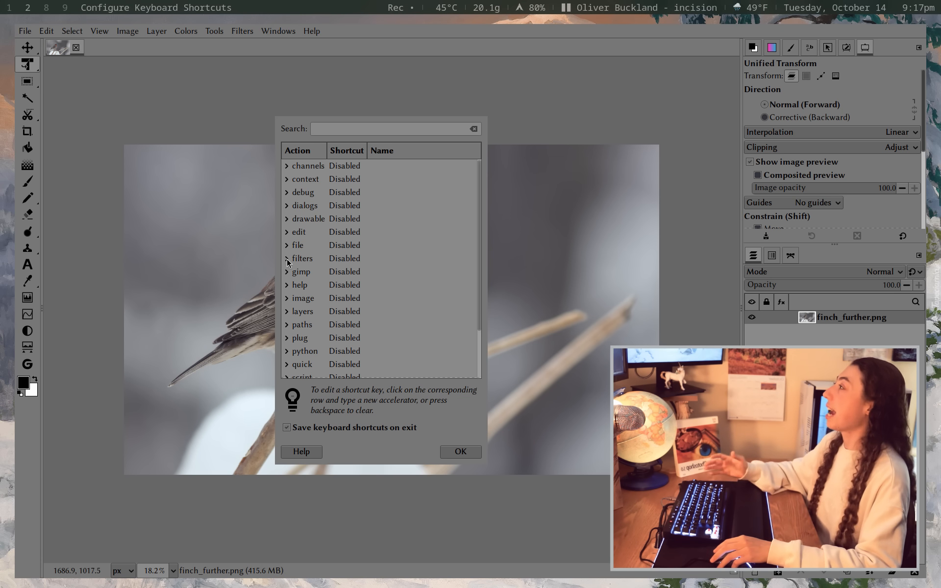
{"action": "left_click", "coordinate": [287, 258]}
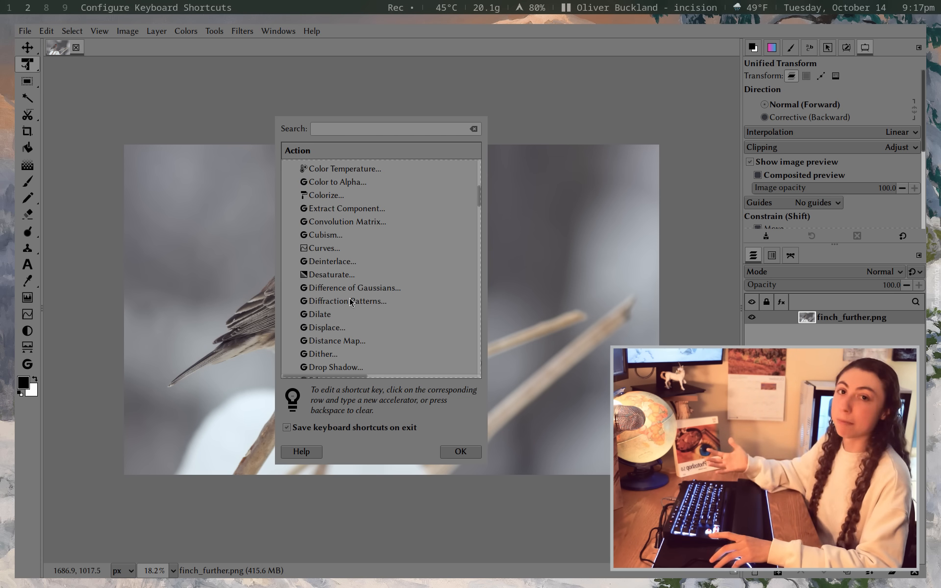
{"action": "scroll", "scroll_direction": "down", "scroll_amount": 3}
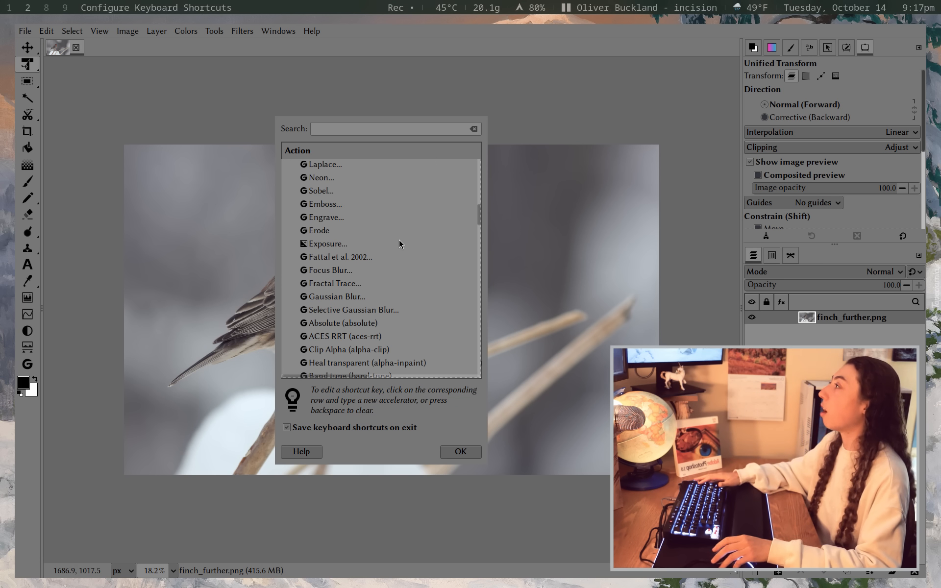
{"action": "scroll", "scroll_direction": "down", "scroll_amount": 3}
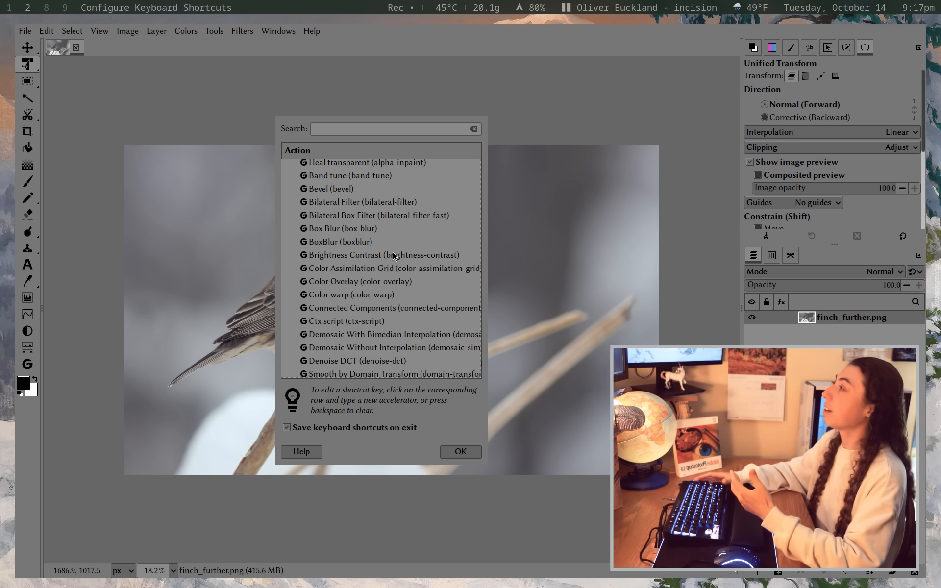
Close the shortcuts editor and show the Interface > Toolbox preferences page.
{"action": "left_click", "coordinate": [459, 452]}
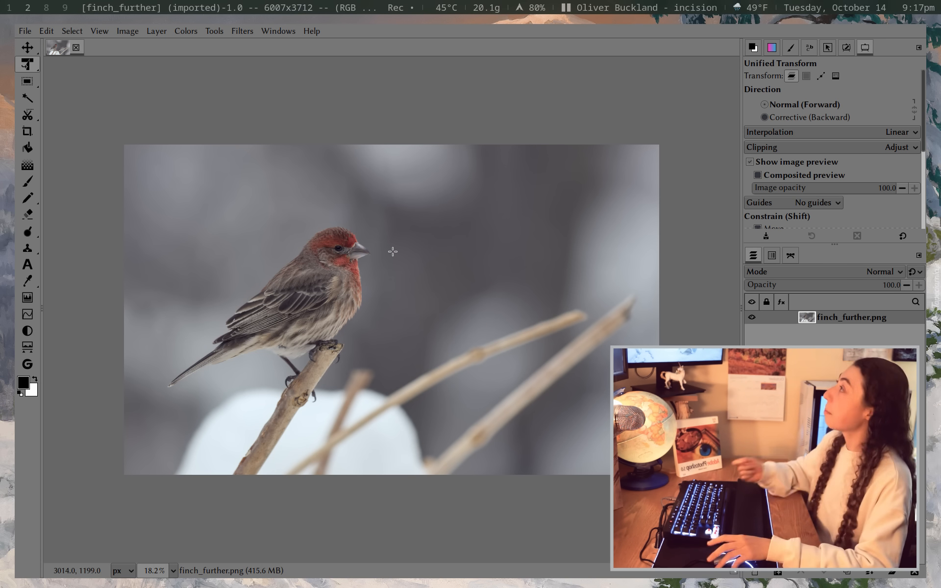
{"action": "mouse_move", "coordinate": [241, 152]}
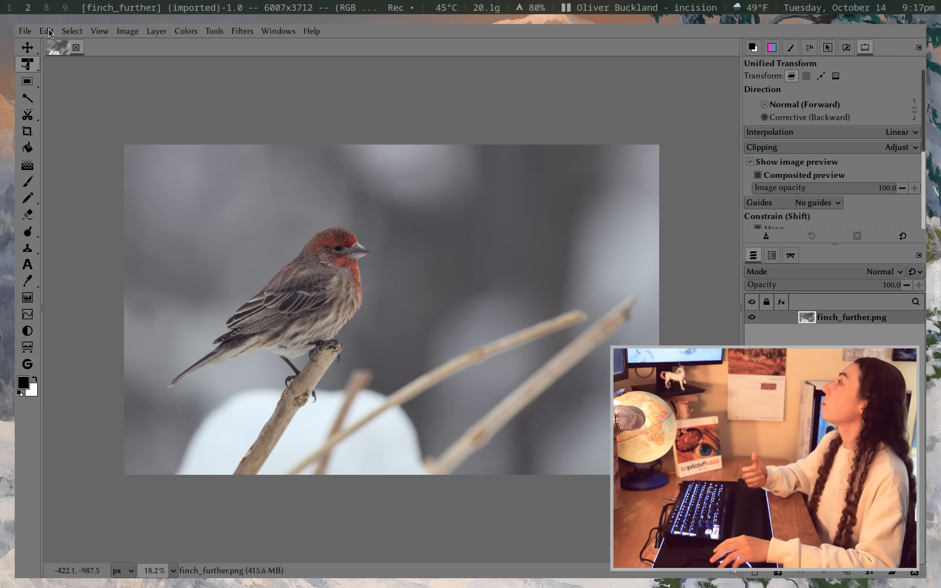
{"action": "mouse_move", "coordinate": [93, 309]}
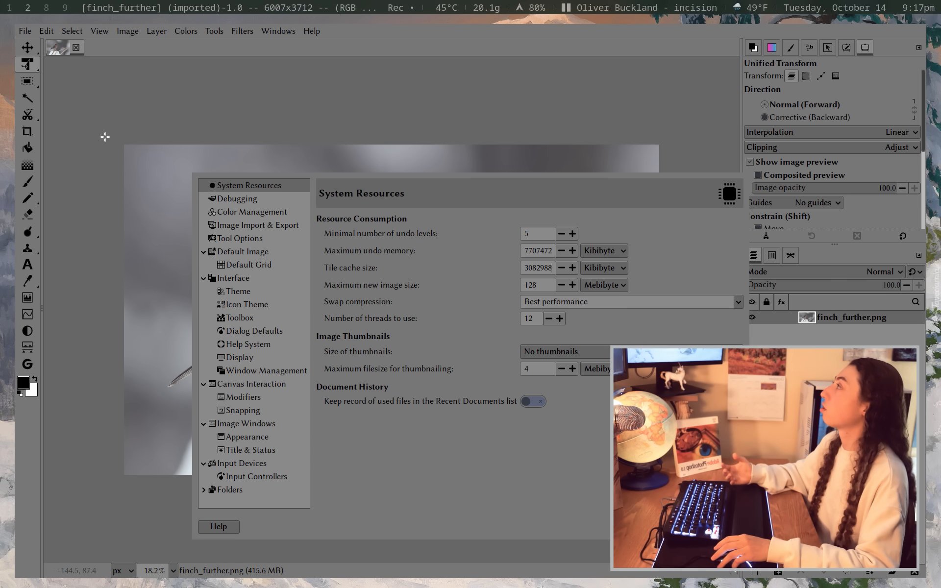
{"action": "mouse_move", "coordinate": [27, 148]}
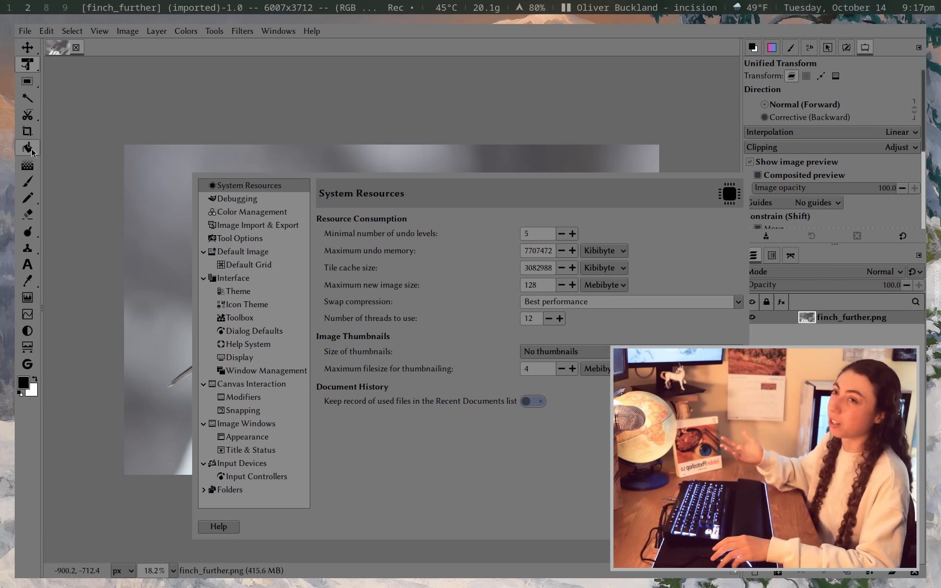
{"action": "left_click", "coordinate": [238, 318]}
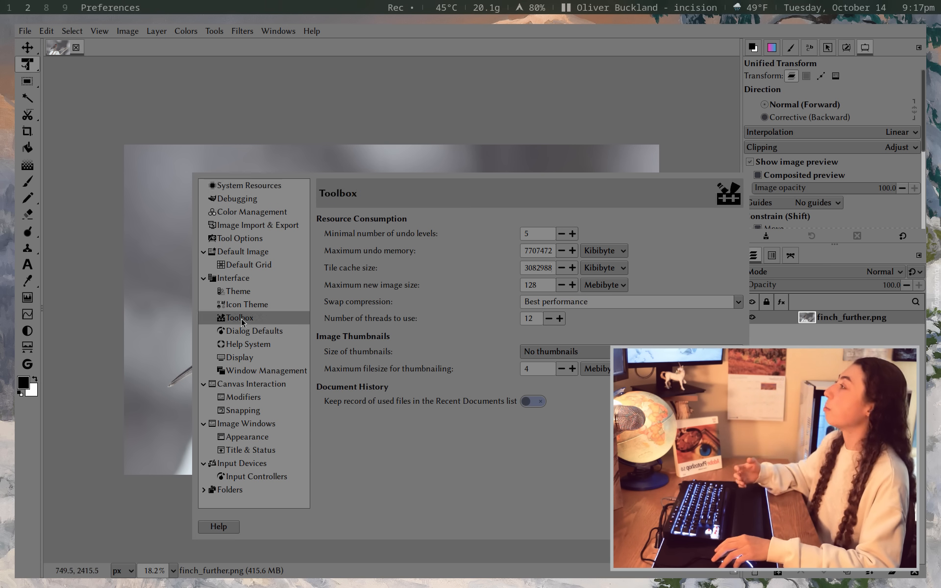
{"action": "left_click", "coordinate": [239, 318]}
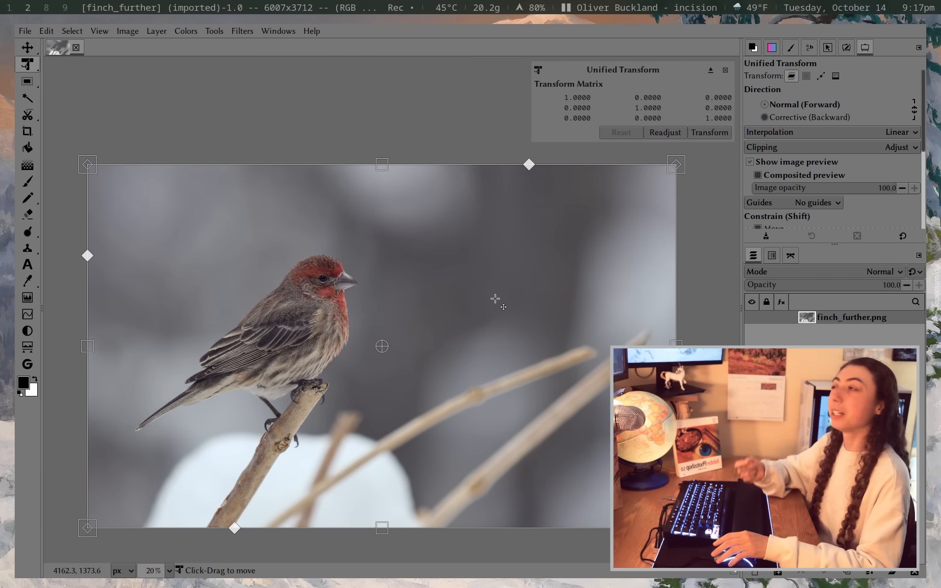
{"action": "mouse_move", "coordinate": [675, 344]}
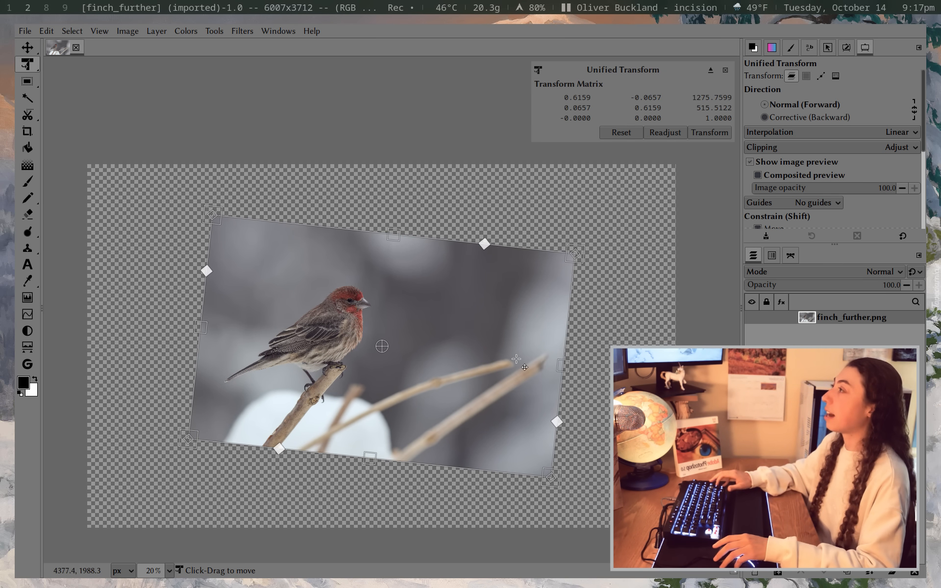
{"action": "left_click", "coordinate": [709, 133]}
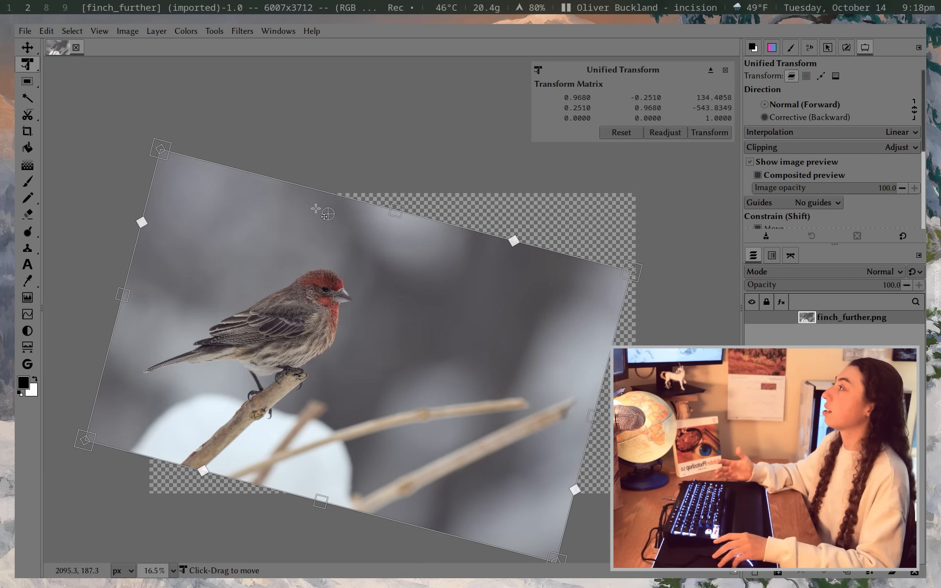
{"action": "mouse_move", "coordinate": [431, 329]}
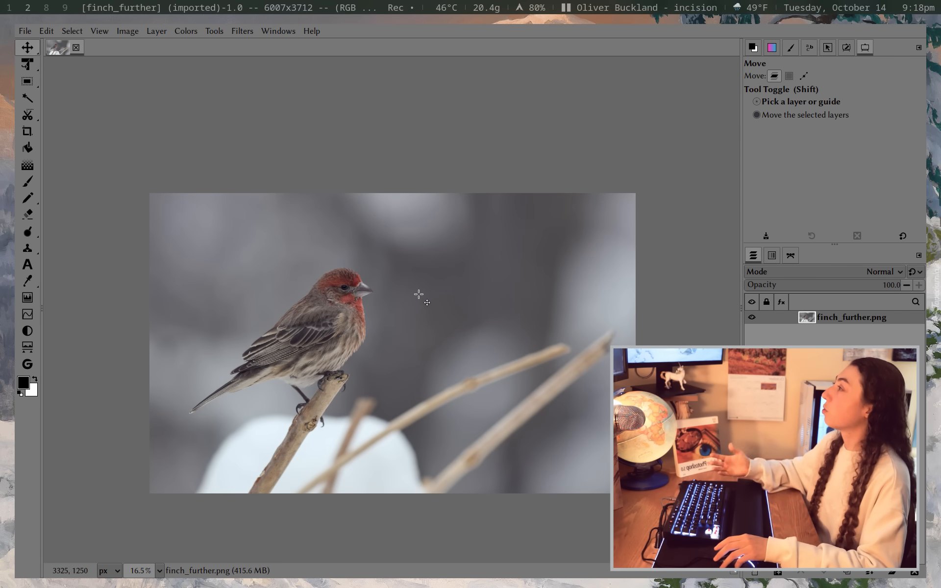
{"action": "mouse_move", "coordinate": [563, 261]}
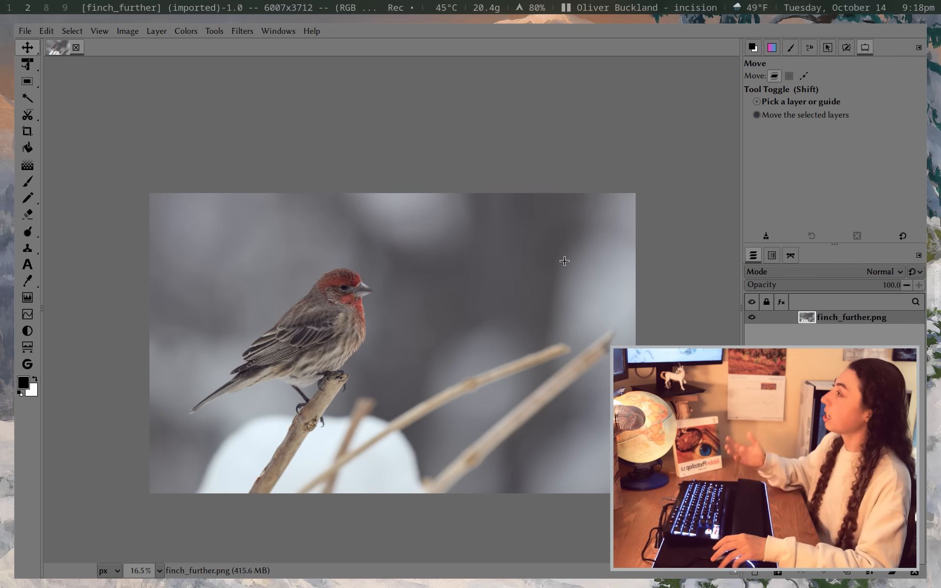
Paste the clipboard with Ctrl+V as a new layer and hide Pasted Layer.
{"action": "key", "text": "ctrl+v"}
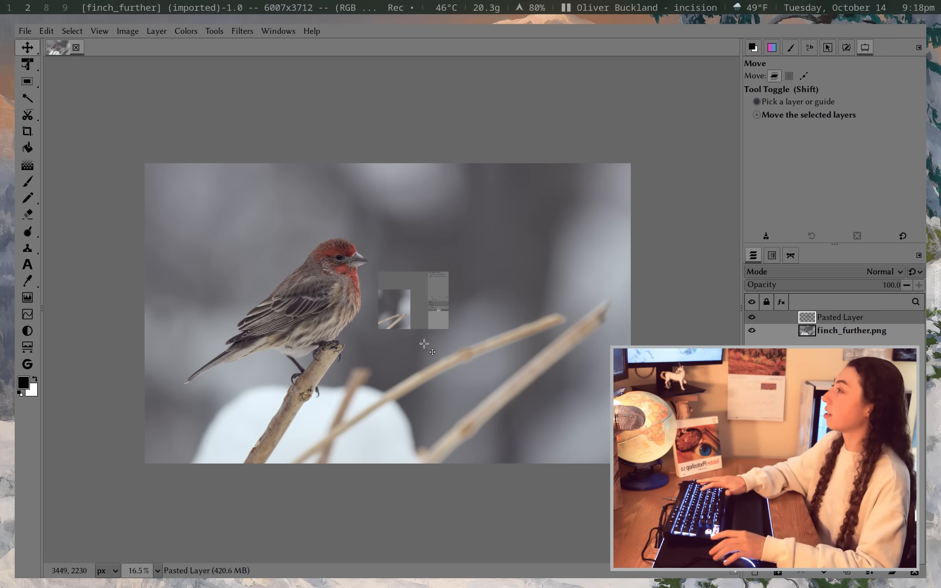
{"action": "left_click", "coordinate": [27, 64]}
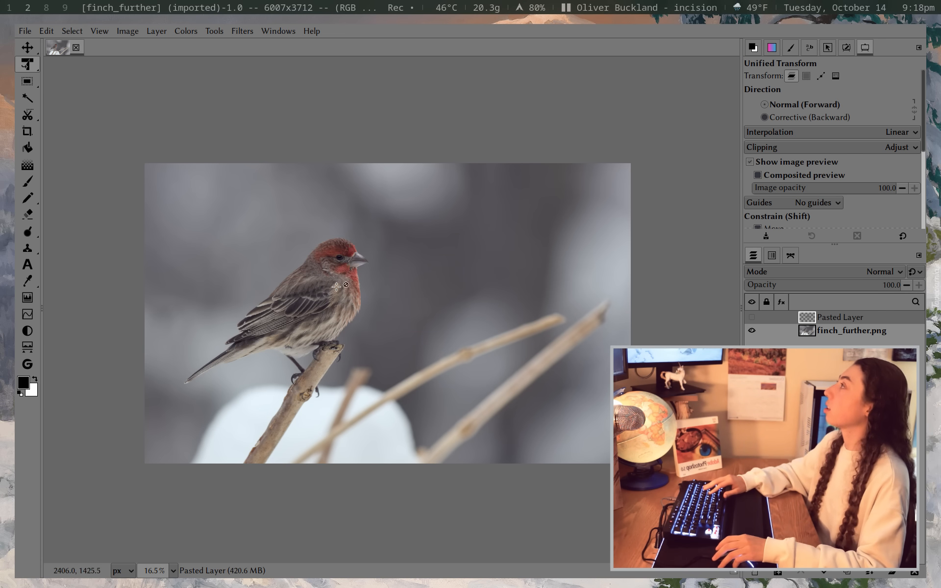
{"action": "left_click", "coordinate": [26, 97]}
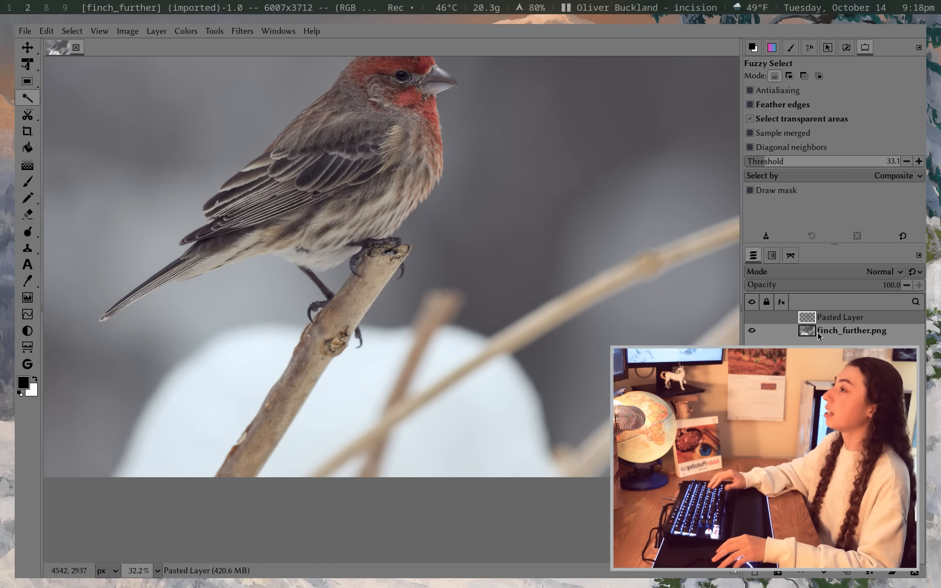
{"action": "left_click", "coordinate": [329, 399]}
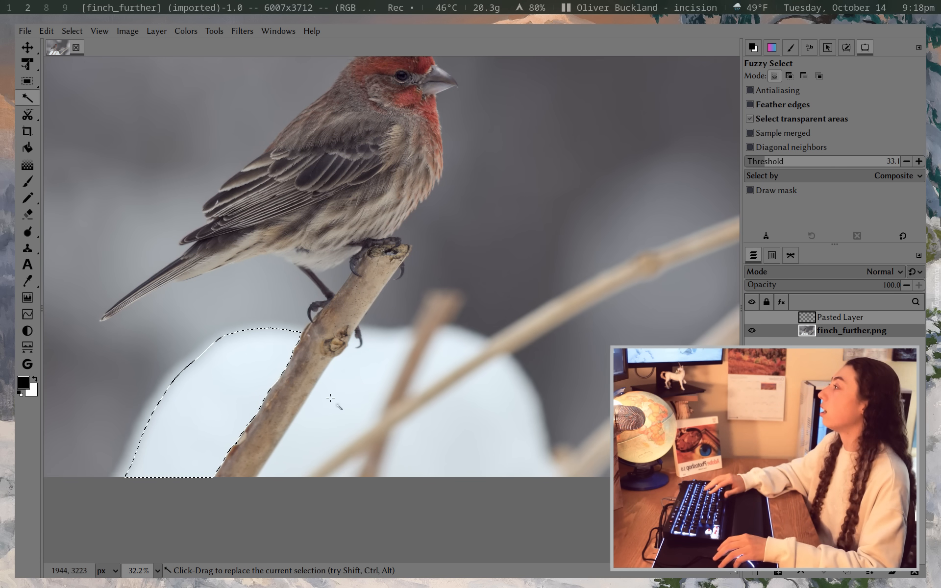
{"action": "left_click", "coordinate": [327, 481]}
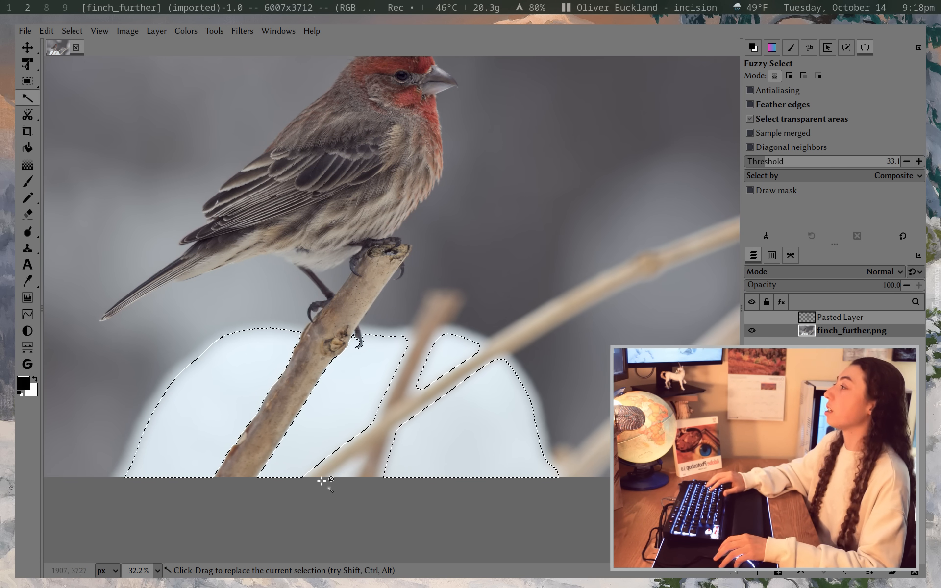
{"action": "mouse_move", "coordinate": [492, 312]}
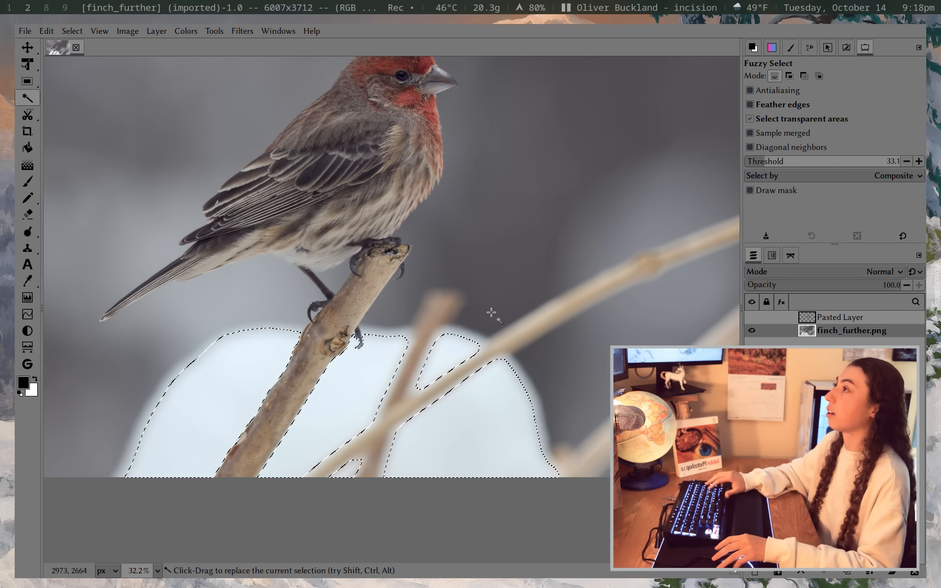
{"action": "scroll", "scroll_direction": "down", "scroll_amount": 3}
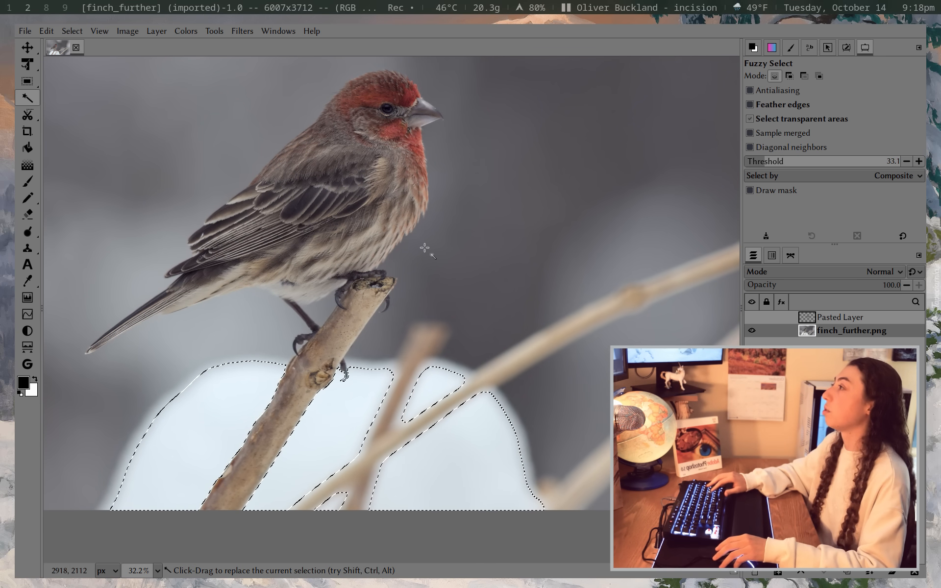
{"action": "key", "text": "ctrl+shift+a"}
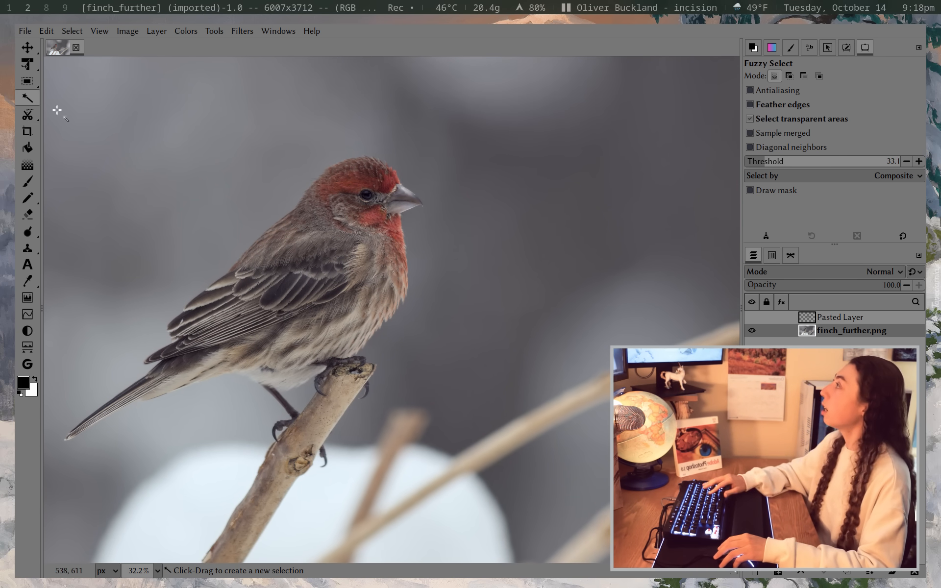
Use Scissors Select to place edge points along the top and tip of the beak.
{"action": "left_click", "coordinate": [27, 114]}
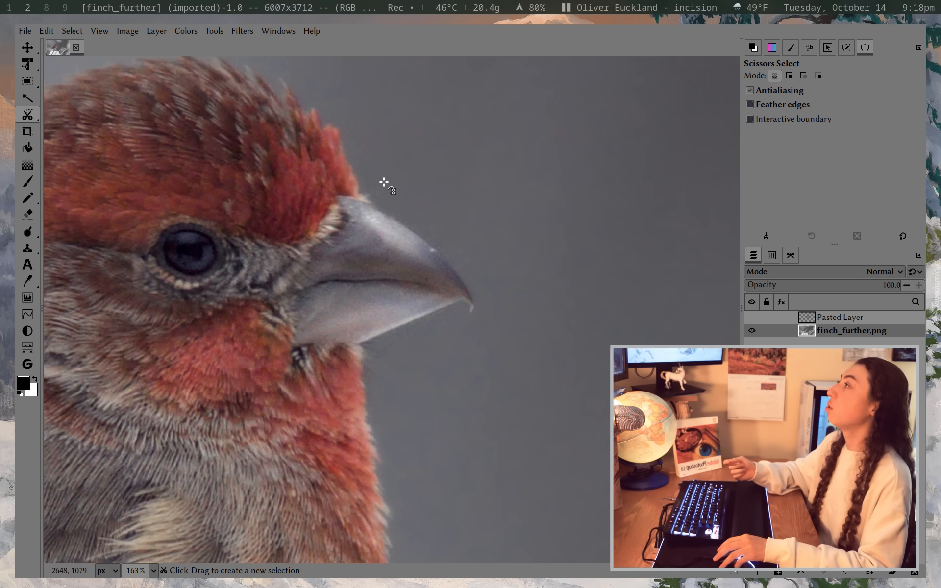
{"action": "left_click", "coordinate": [359, 191]}
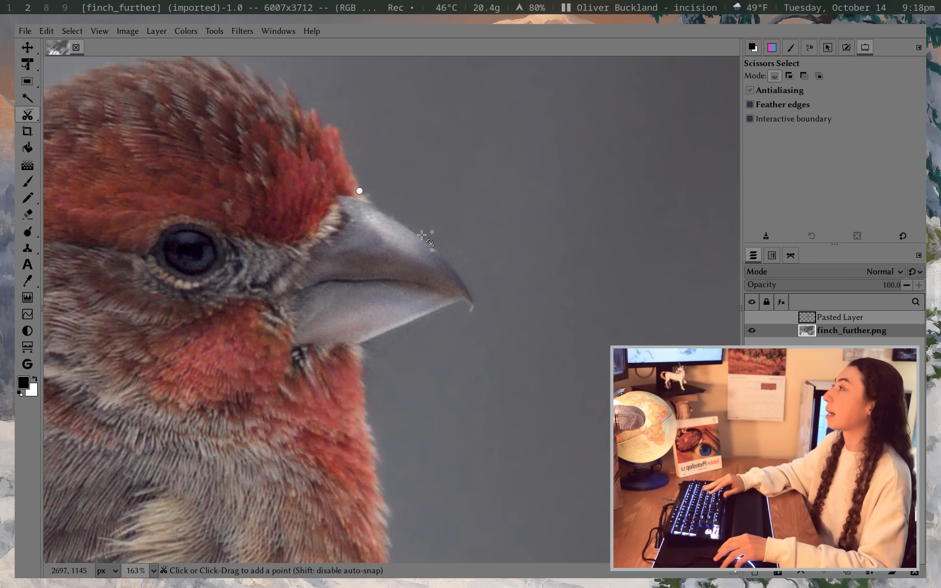
{"action": "left_click", "coordinate": [462, 280]}
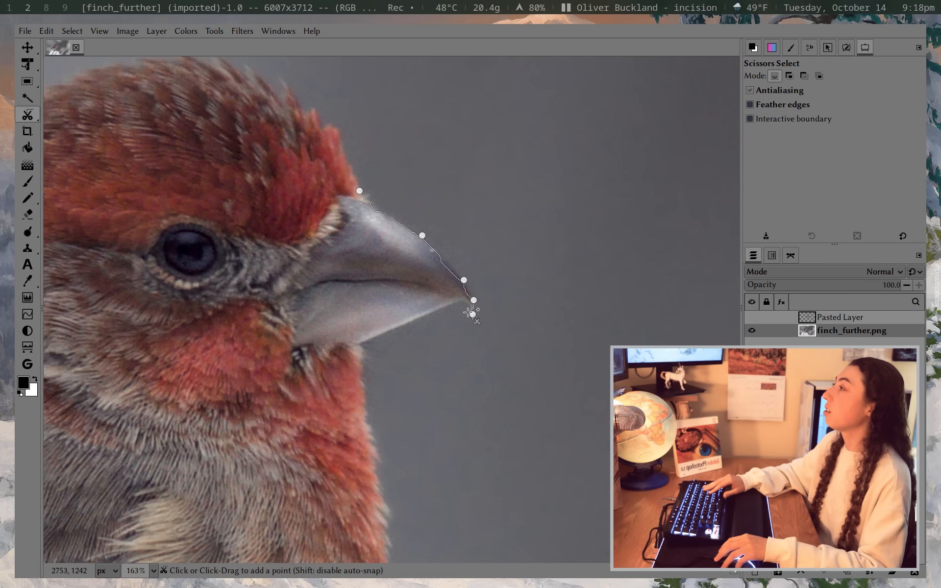
{"action": "left_click", "coordinate": [471, 314]}
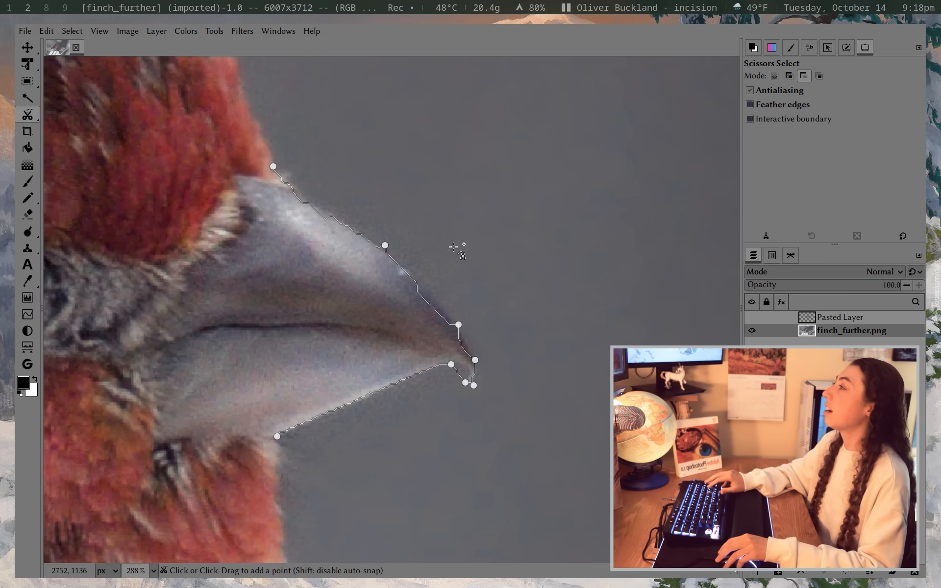
{"action": "scroll", "scroll_direction": "up", "scroll_amount": 3}
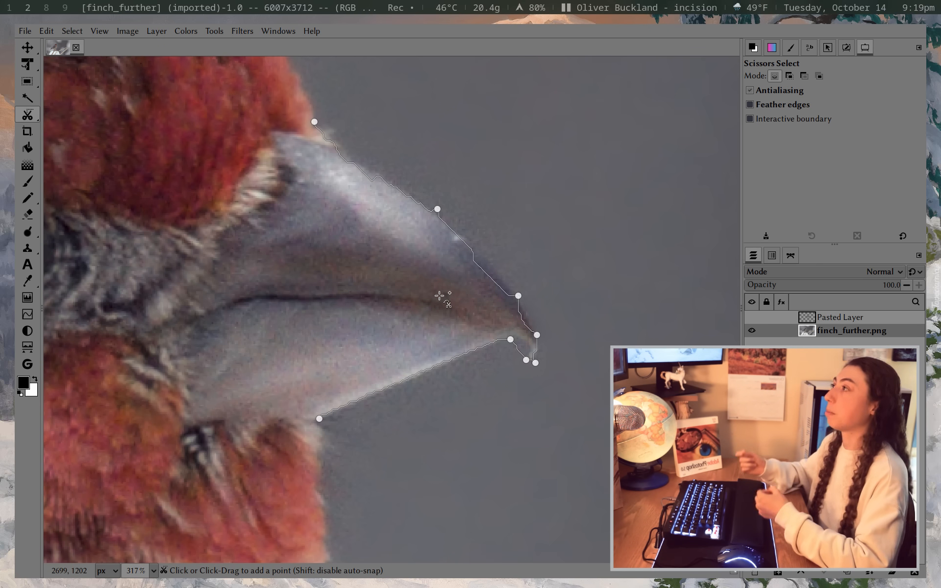
{"action": "mouse_move", "coordinate": [639, 214]}
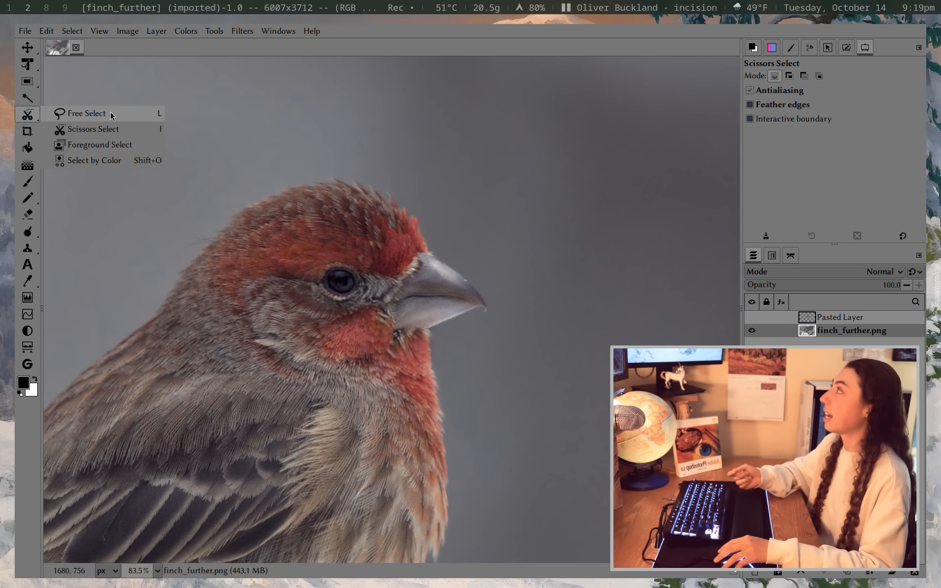
{"action": "mouse_move", "coordinate": [143, 144]}
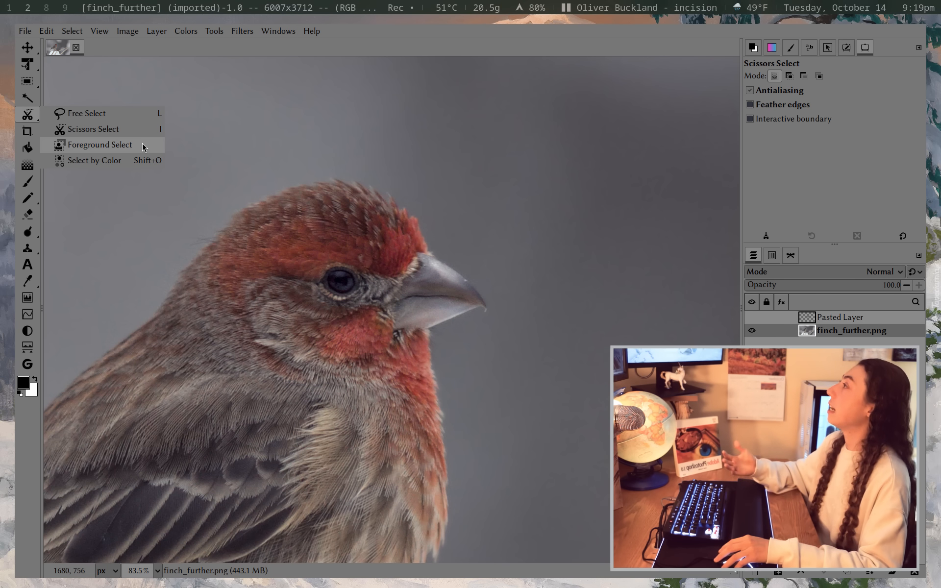
{"action": "left_click", "coordinate": [95, 160]}
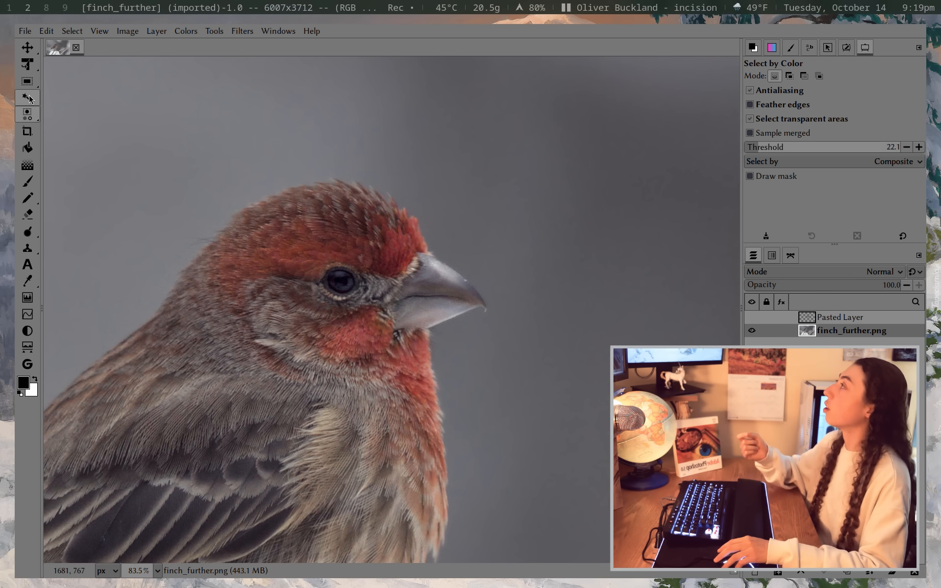
{"action": "mouse_move", "coordinate": [26, 97]}
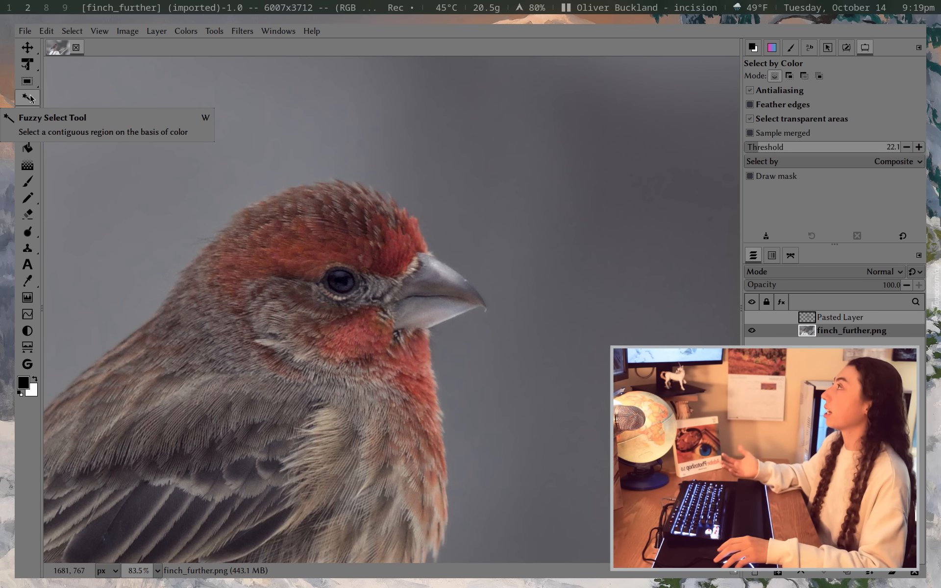
{"action": "left_click", "coordinate": [27, 81]}
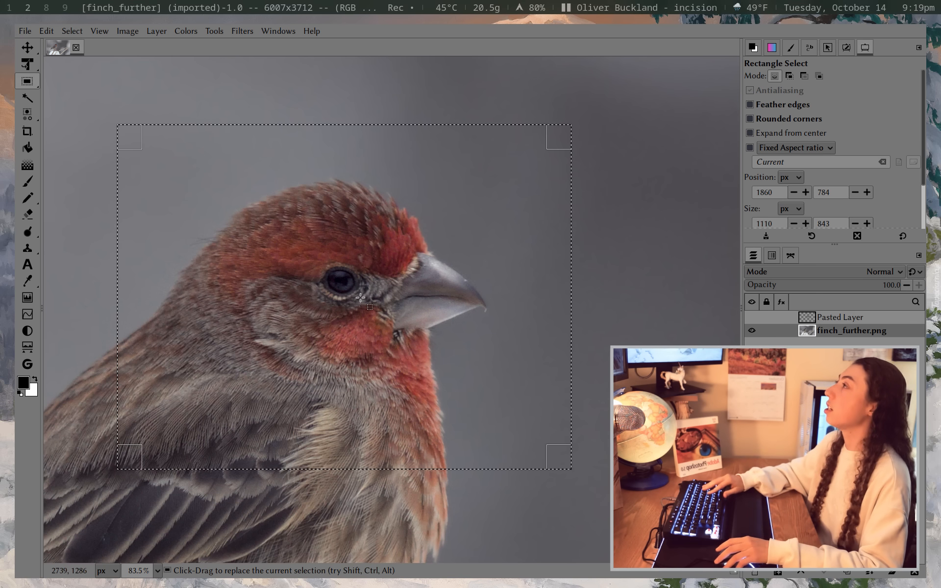
{"action": "mouse_move", "coordinate": [351, 203]}
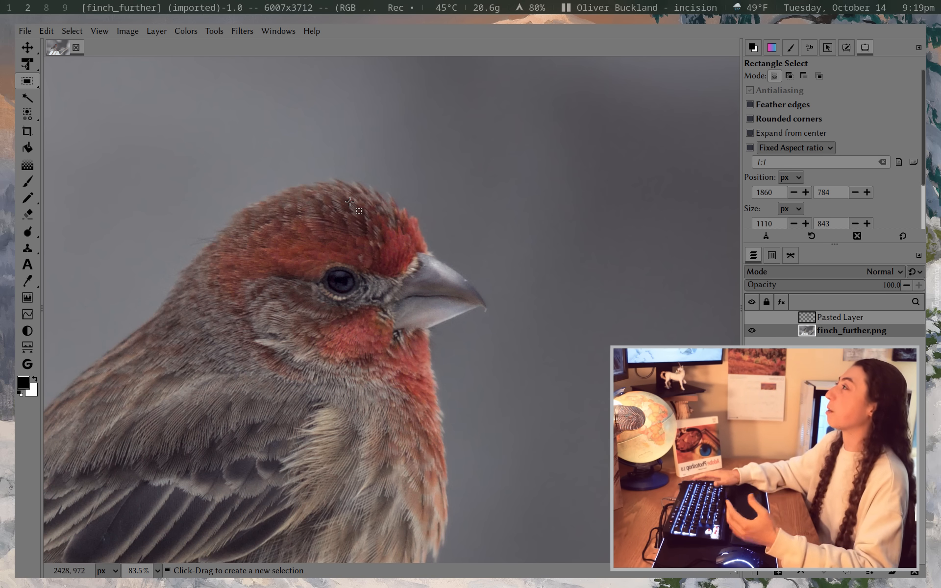
{"action": "left_click", "coordinate": [27, 97]}
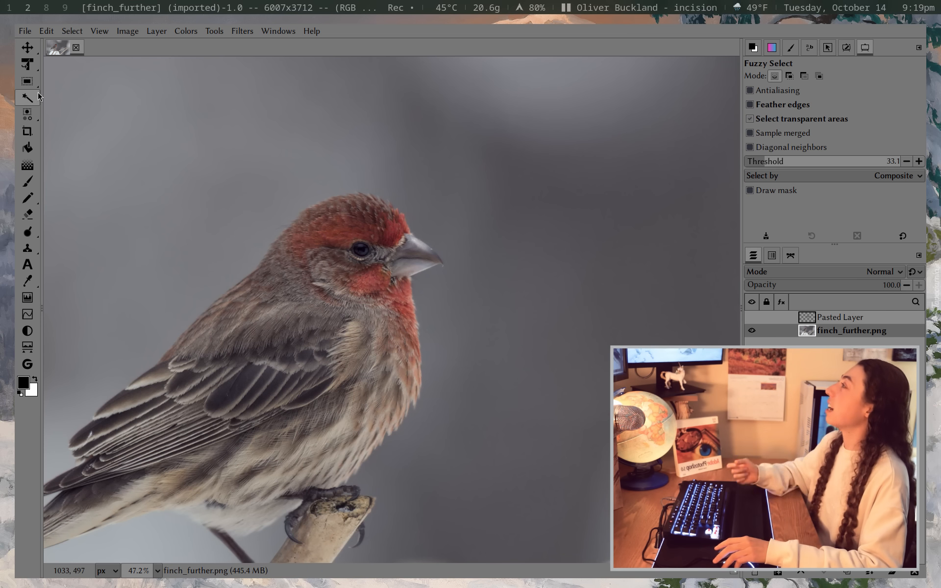
{"action": "mouse_move", "coordinate": [313, 34]}
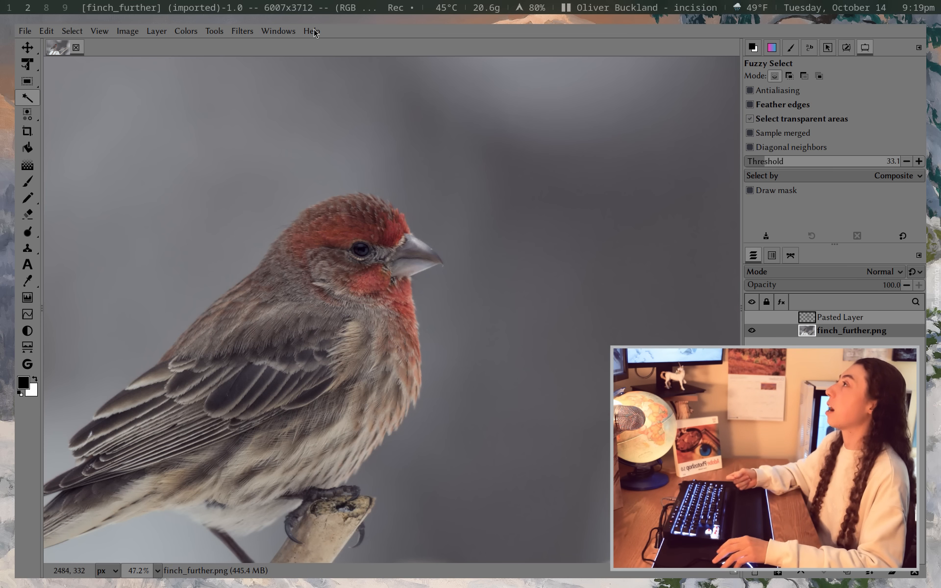
{"action": "left_click", "coordinate": [310, 30]}
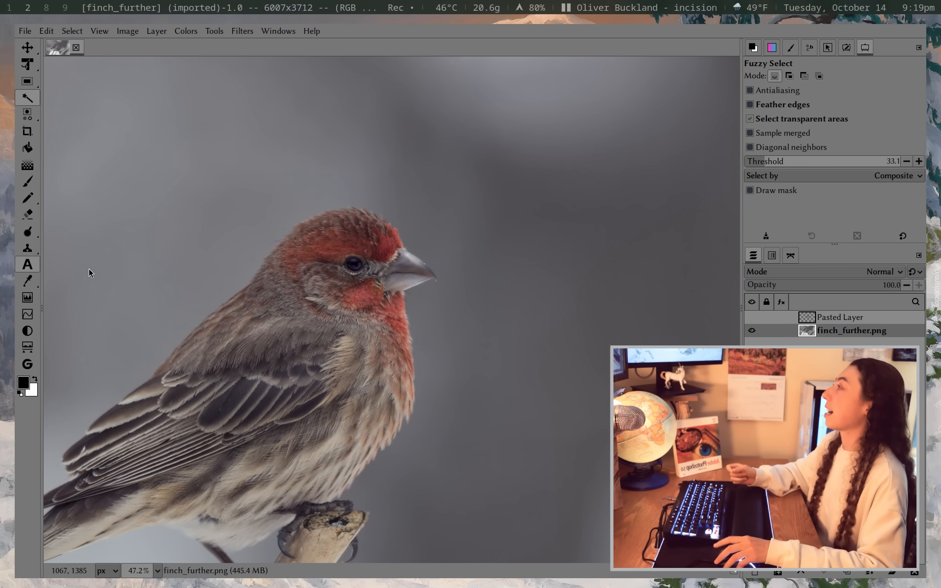
Add 'gimp' text over the photo and apply a red Light and Shadow outline.
{"action": "left_click", "coordinate": [27, 264]}
{"action": "type", "text": "gimp"}
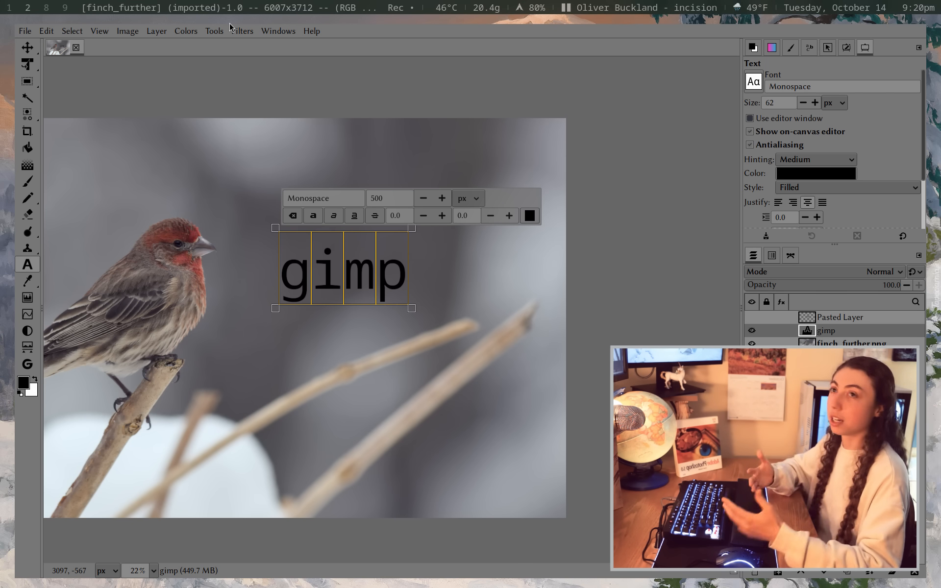
{"action": "left_click", "coordinate": [242, 30]}
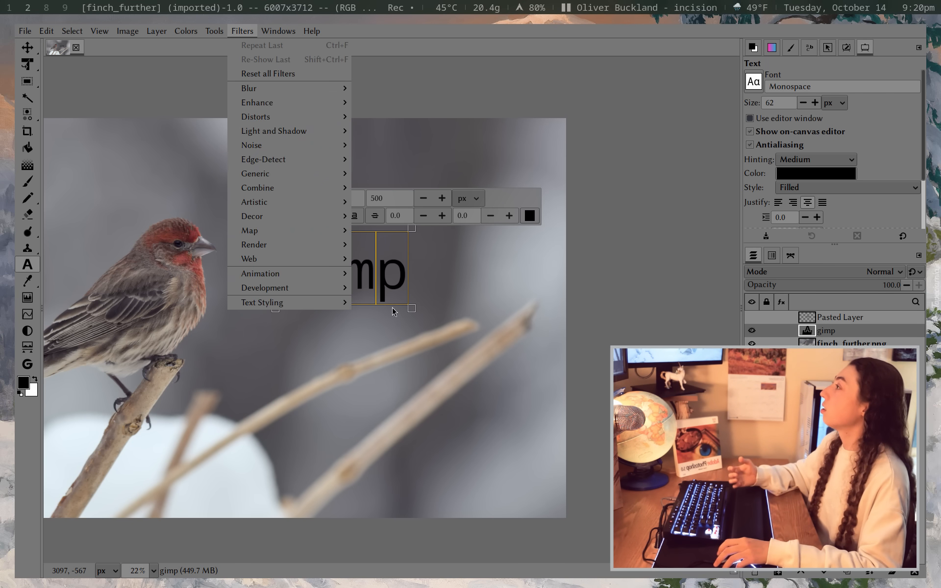
{"action": "left_click", "coordinate": [486, 324]}
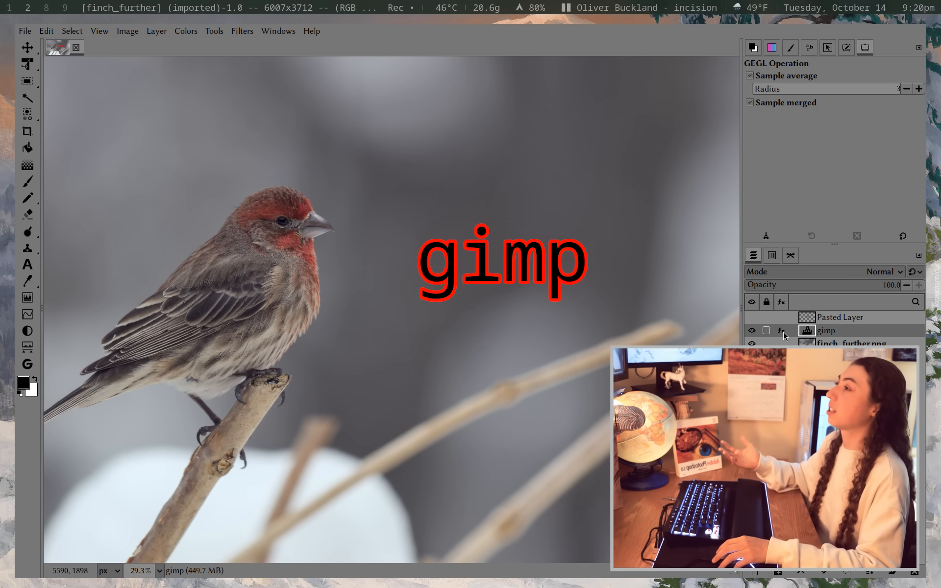
{"action": "left_click", "coordinate": [767, 330]}
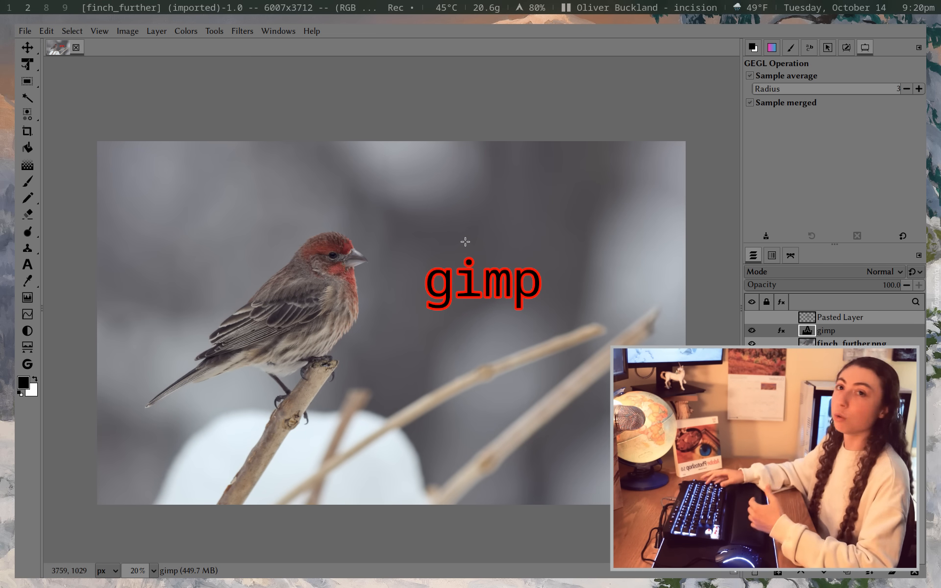
Align the gimp text to the image's horizontal and vertical middle.
{"action": "left_click", "coordinate": [27, 47]}
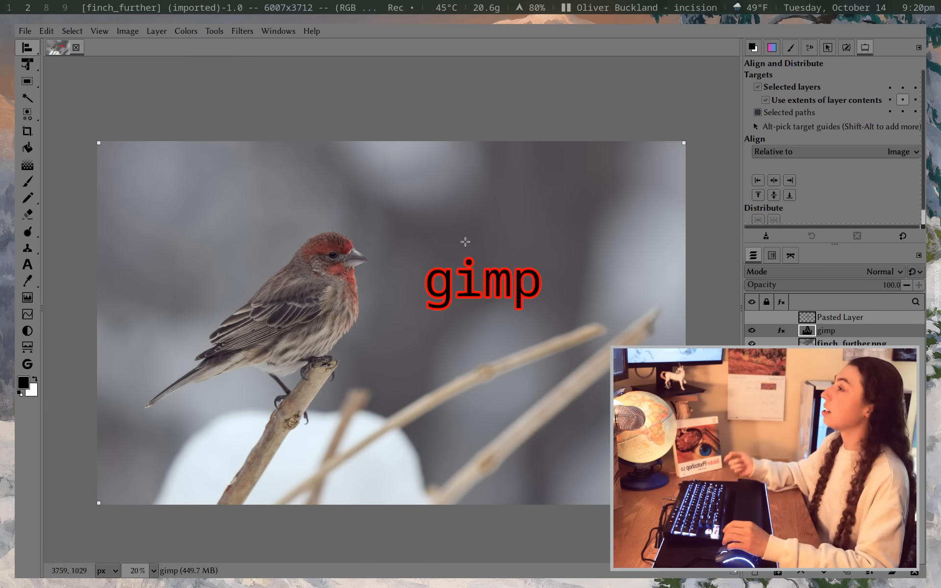
{"action": "mouse_move", "coordinate": [779, 173]}
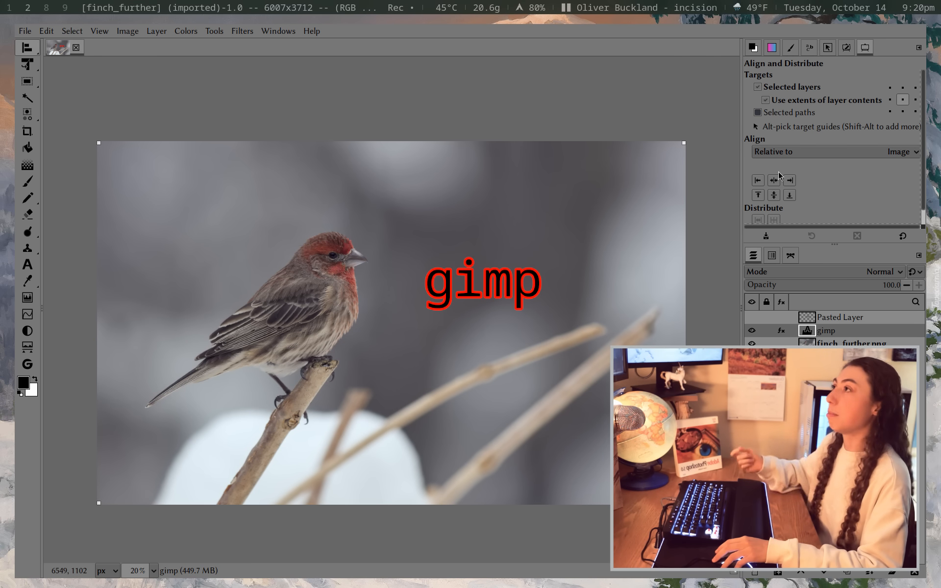
{"action": "mouse_move", "coordinate": [774, 180]}
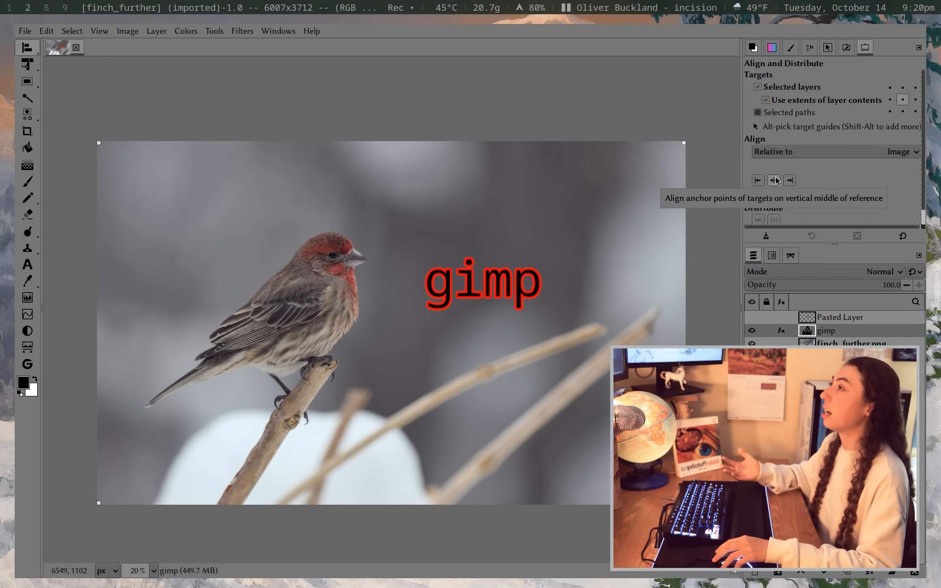
{"action": "left_click", "coordinate": [774, 180]}
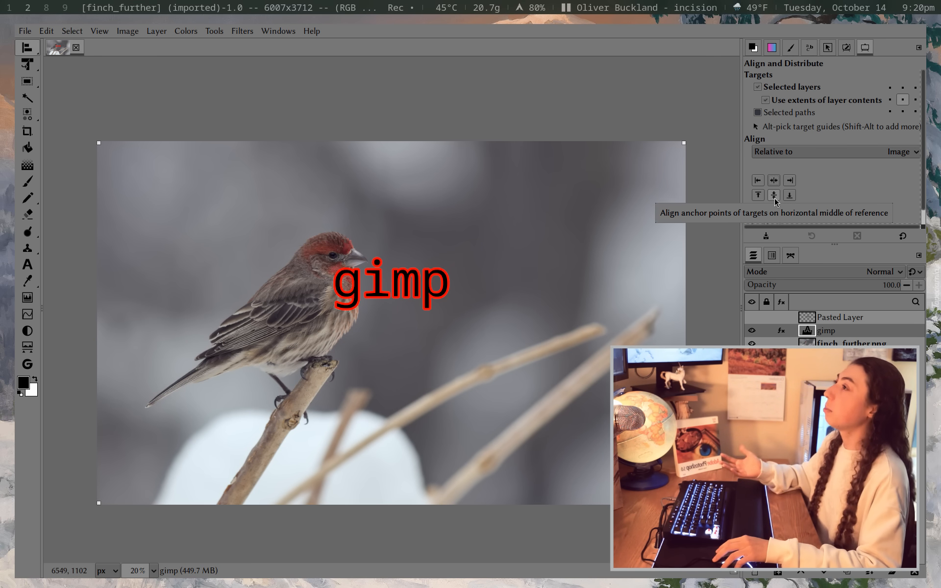
{"action": "left_click", "coordinate": [774, 195]}
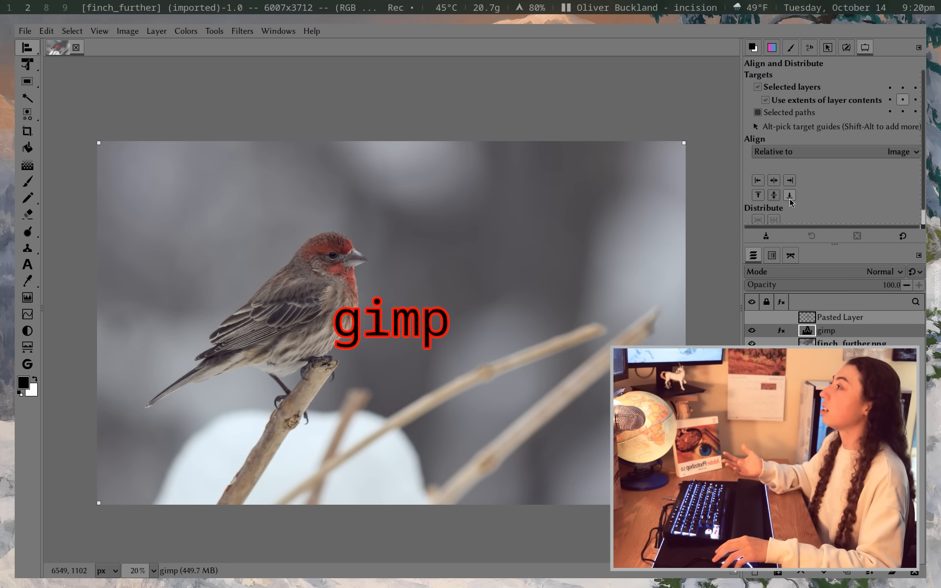
{"action": "left_click", "coordinate": [789, 195]}
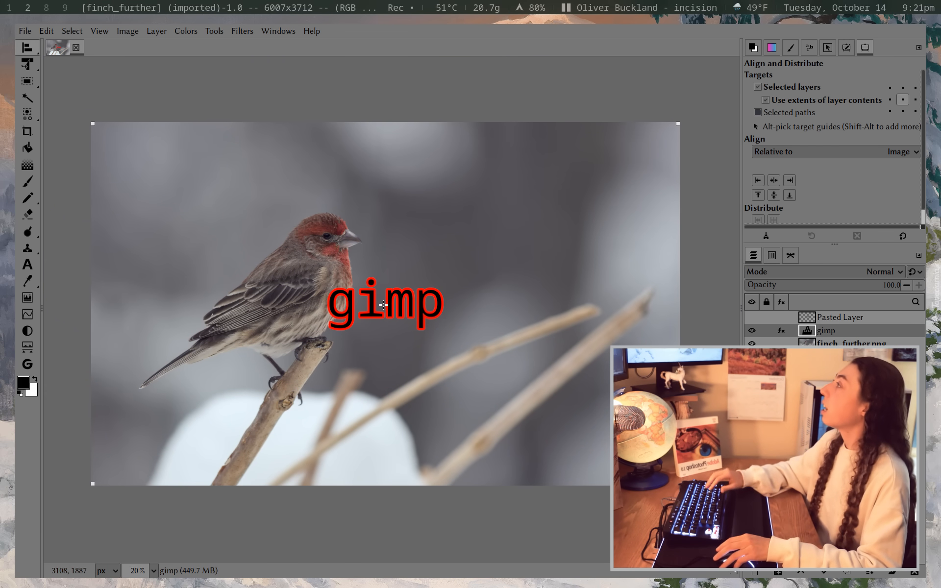
{"action": "left_click", "coordinate": [27, 181]}
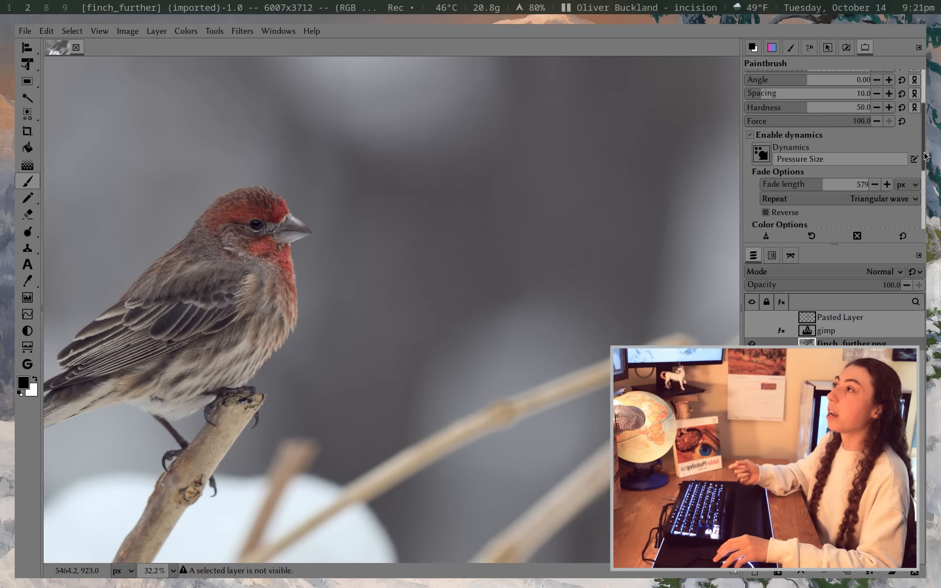
Undo the scribbled and smoothed paintbrush test strokes with Ctrl+Z.
{"action": "scroll", "scroll_direction": "down", "scroll_amount": 3}
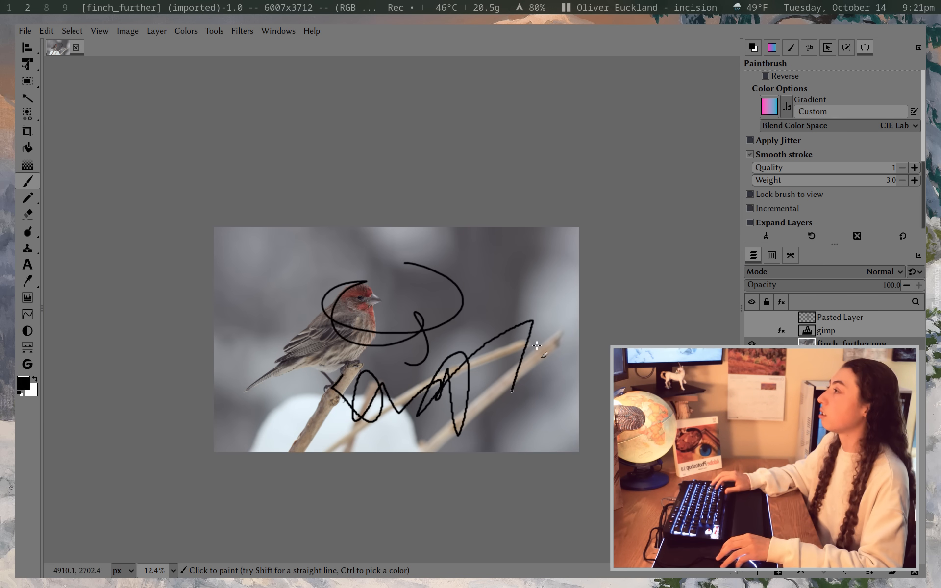
{"action": "key", "text": "ctrl+z"}
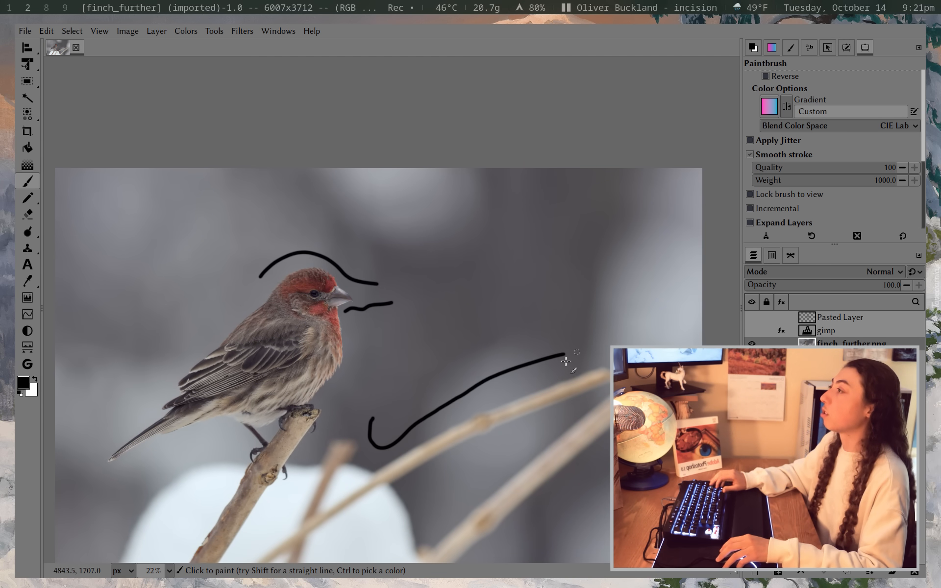
{"action": "key", "text": "ctrl+z"}
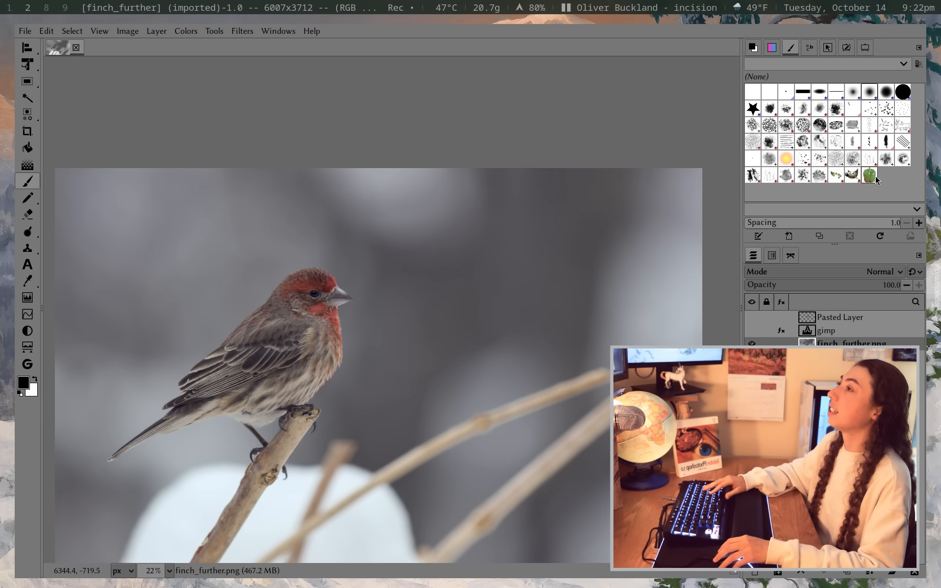
Select a brush tip in the Brushes dockable.
{"action": "left_click", "coordinate": [871, 174]}
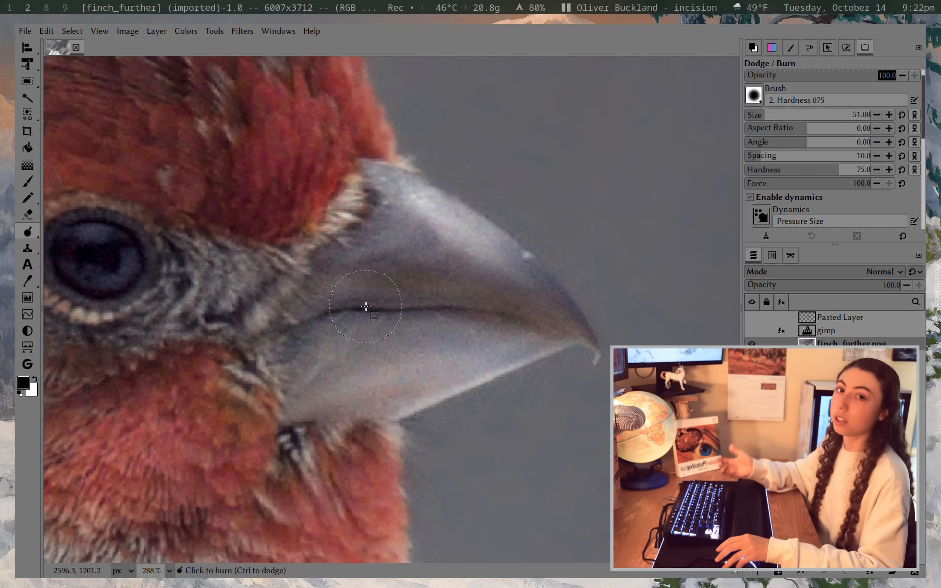
{"action": "mouse_move", "coordinate": [321, 316]}
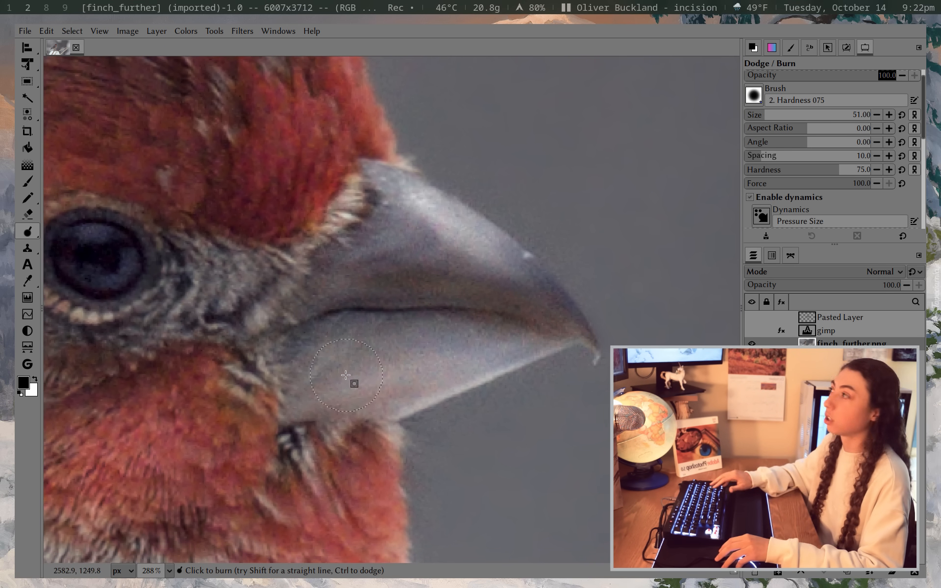
{"action": "mouse_move", "coordinate": [366, 194]}
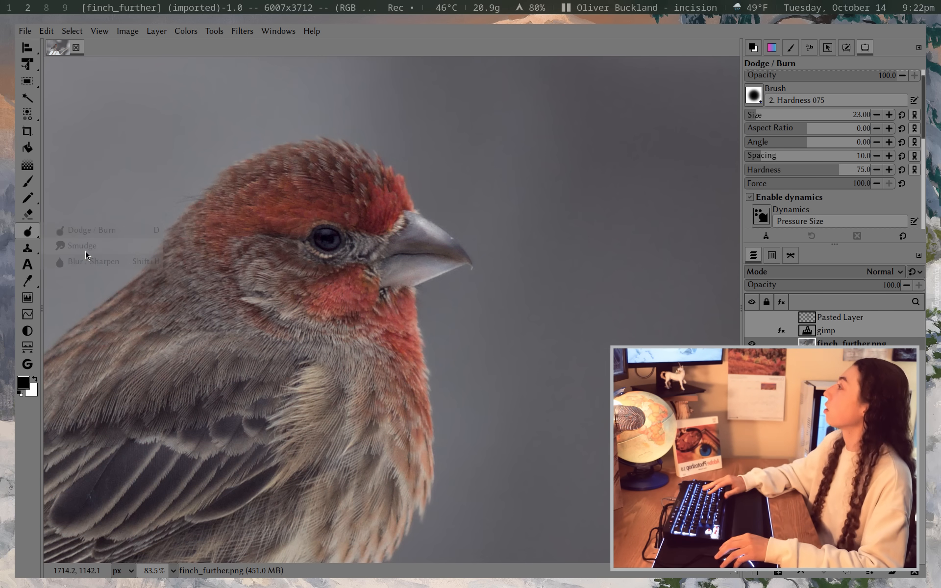
{"action": "mouse_move", "coordinate": [102, 261]}
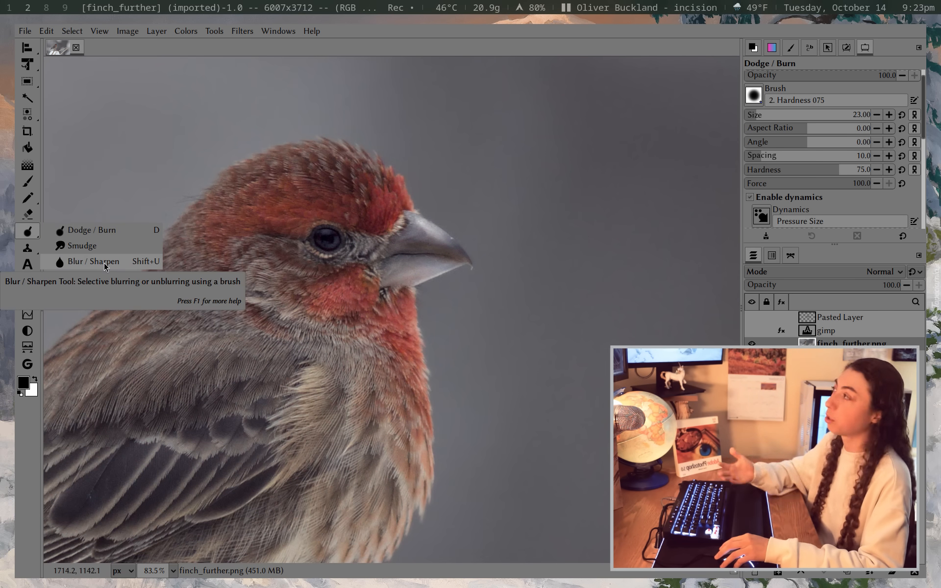
{"action": "mouse_move", "coordinate": [116, 265]}
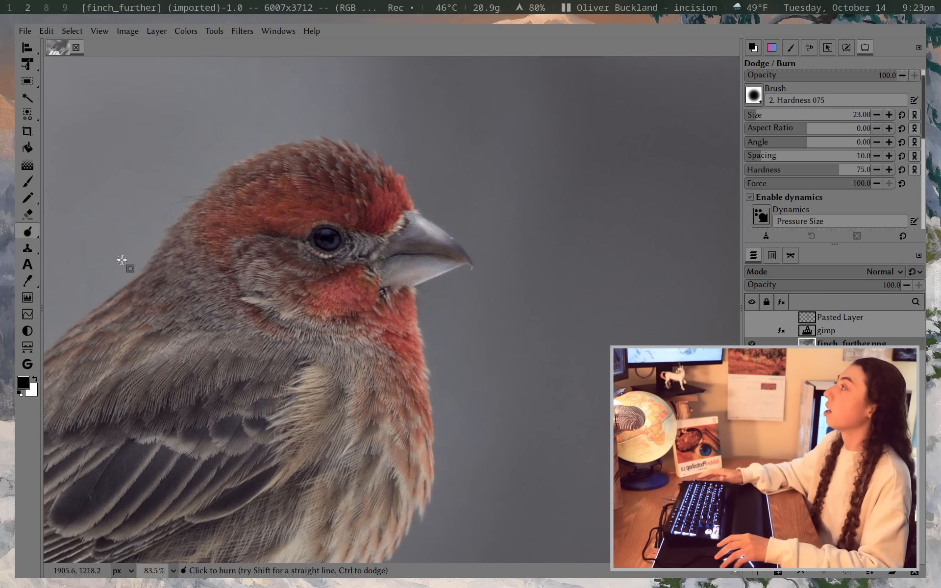
{"action": "mouse_move", "coordinate": [27, 246]}
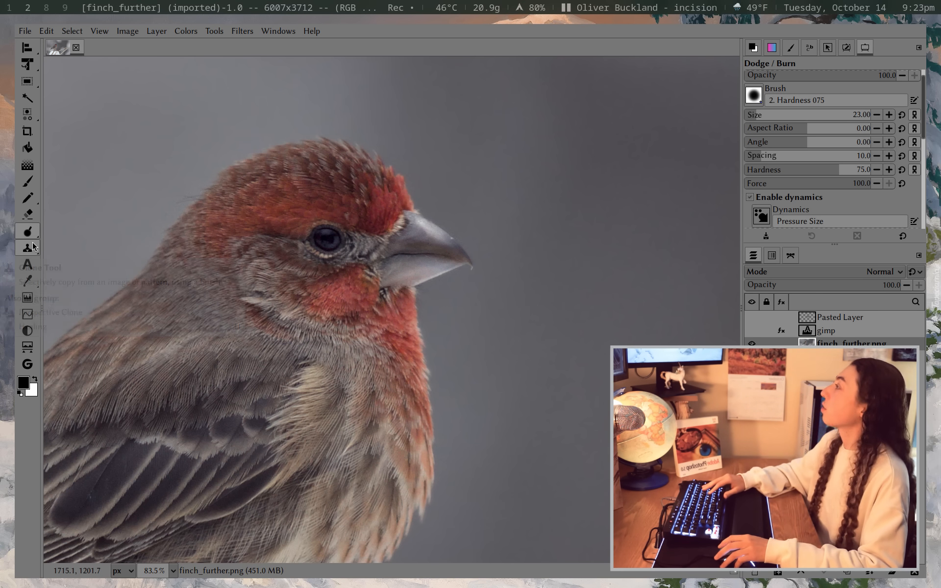
Activate the Clone tool from the toolbox.
{"action": "left_click", "coordinate": [27, 247]}
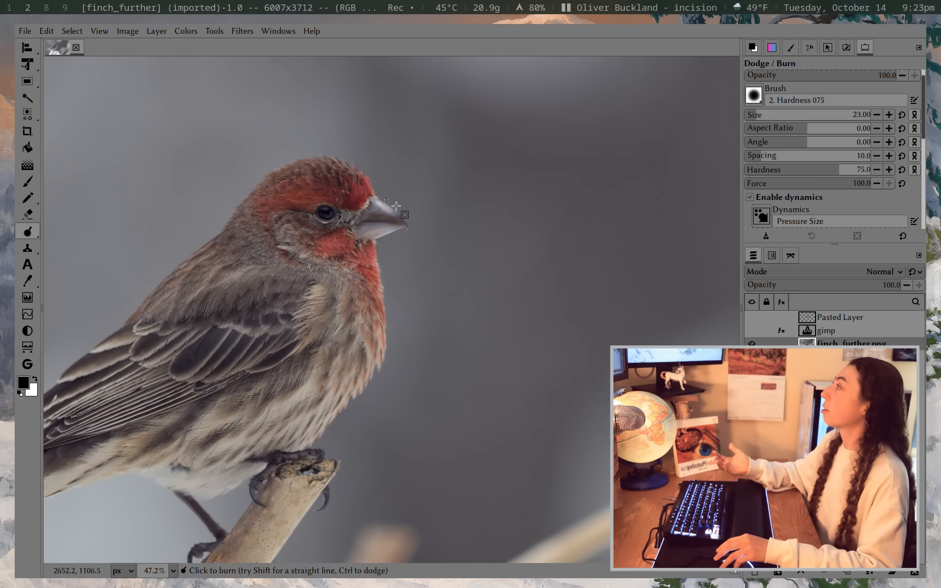
{"action": "left_click", "coordinate": [27, 247]}
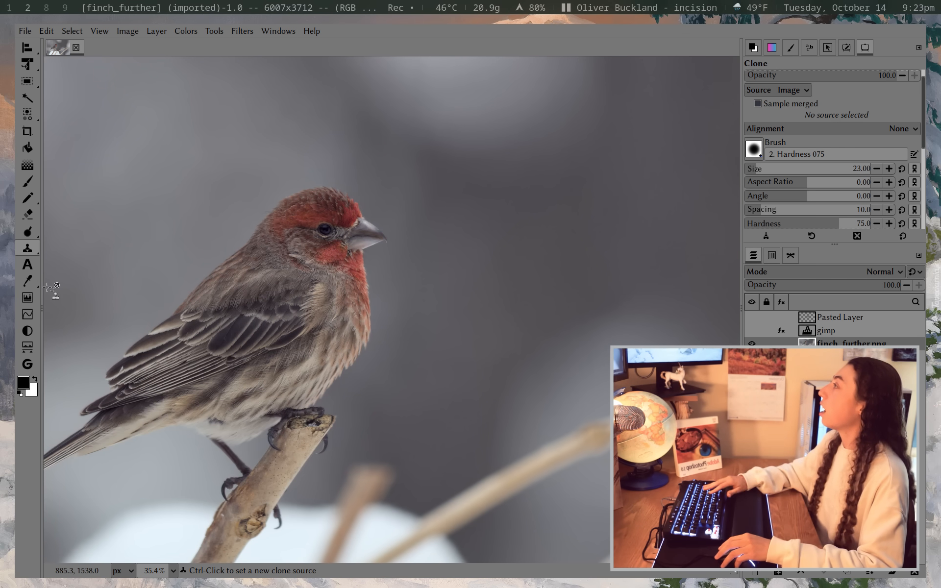
Pick the Color Picker tool and browse the Colors and Filters menus.
{"action": "left_click", "coordinate": [27, 281]}
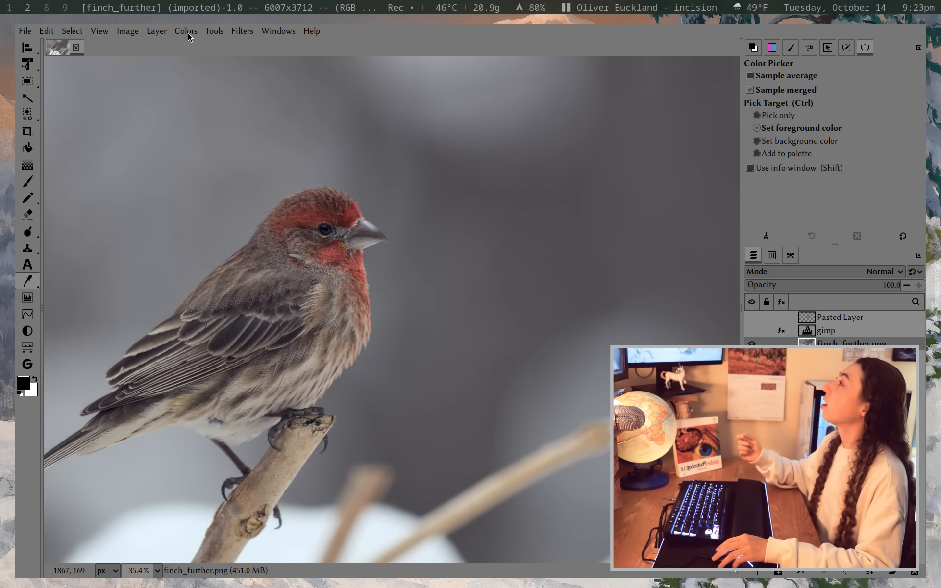
{"action": "left_click", "coordinate": [185, 31]}
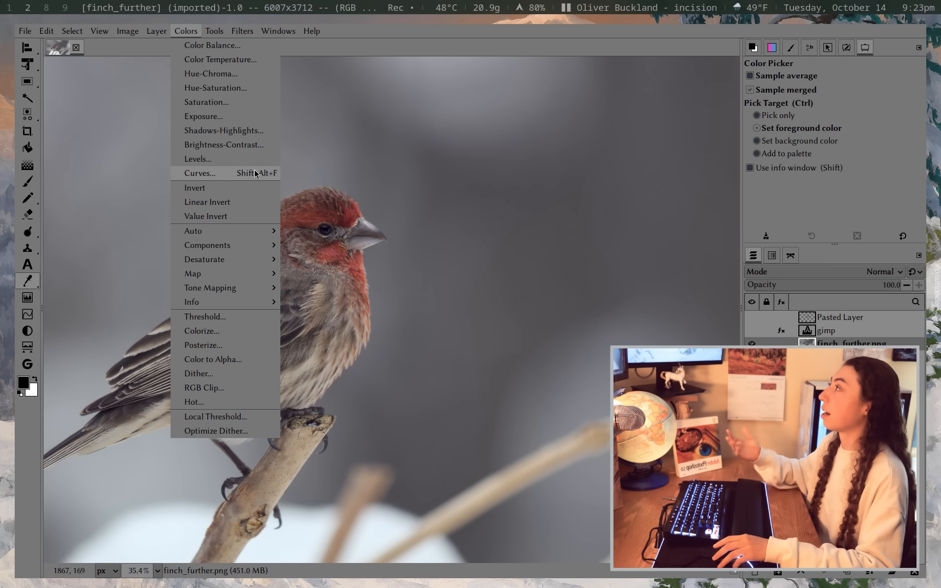
{"action": "mouse_move", "coordinate": [224, 145]}
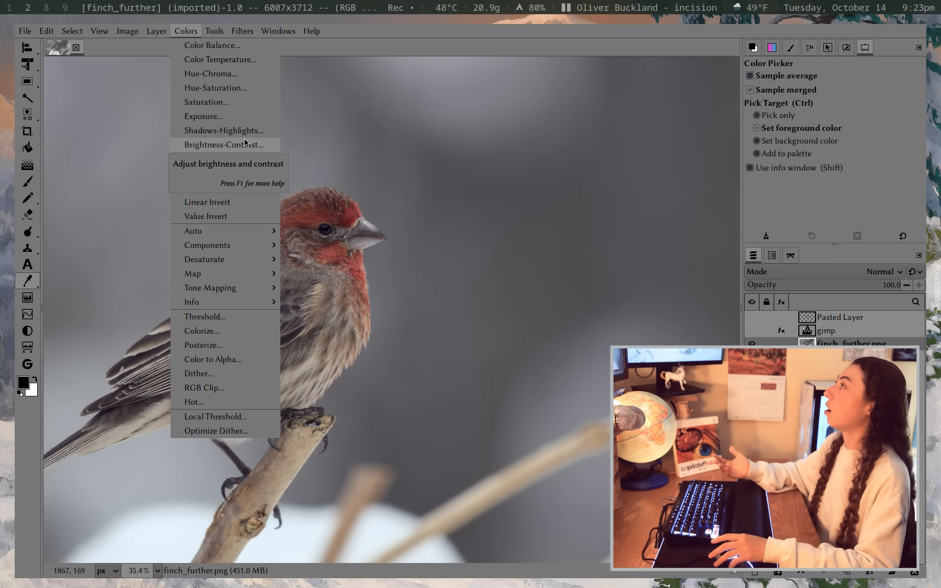
{"action": "mouse_move", "coordinate": [249, 67]}
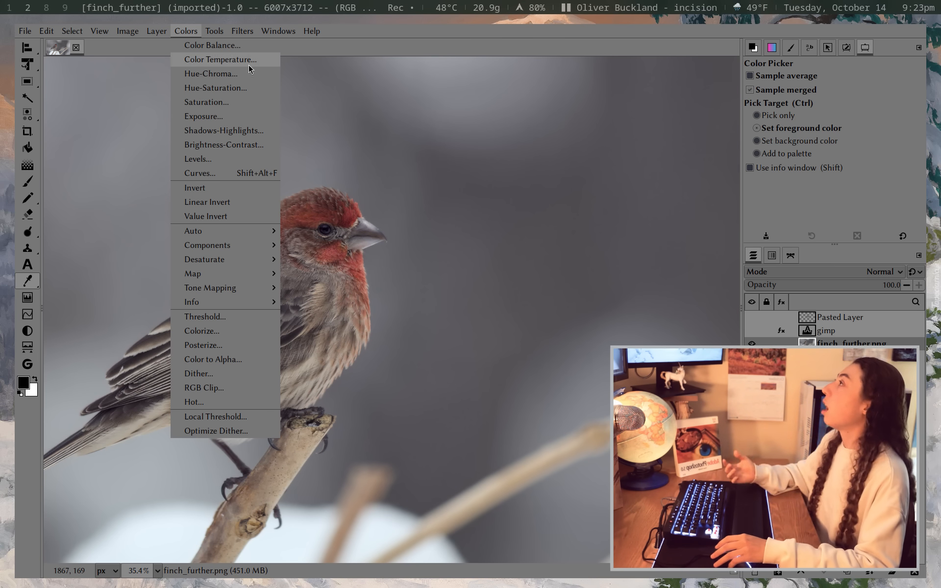
{"action": "left_click", "coordinate": [241, 31]}
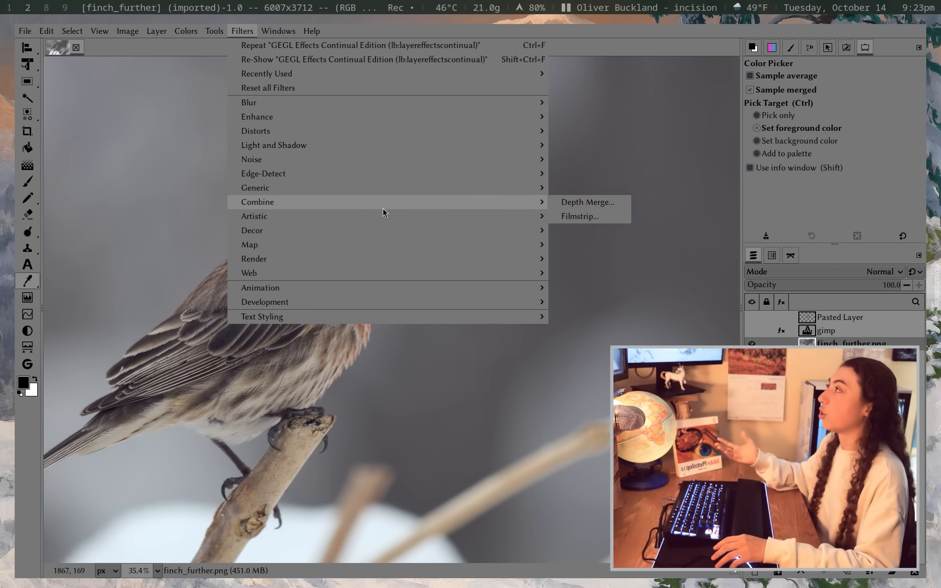
{"action": "mouse_move", "coordinate": [255, 130]}
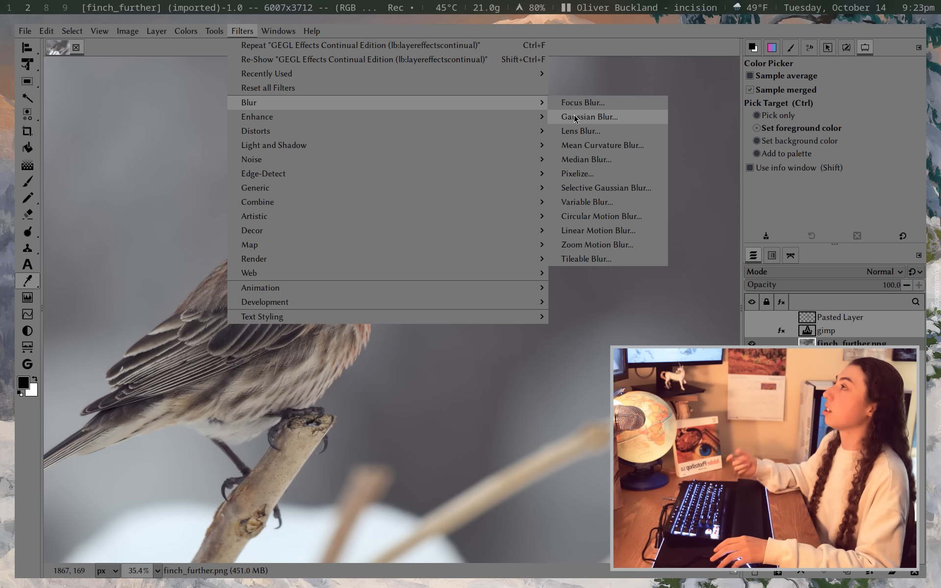
Open the Gaussian Blur dialog and adjust its size toward 1.5.
{"action": "left_click", "coordinate": [589, 117]}
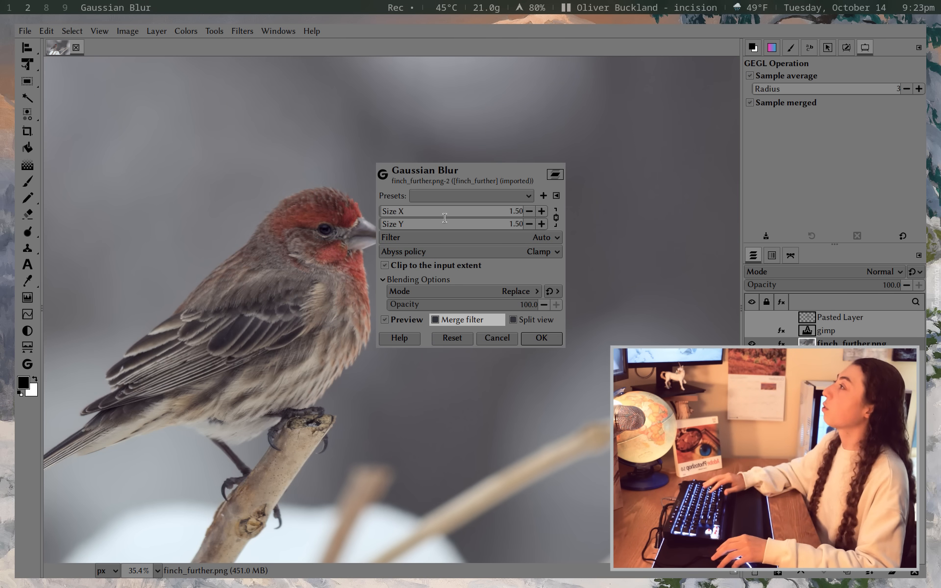
{"action": "left_click", "coordinate": [540, 338]}
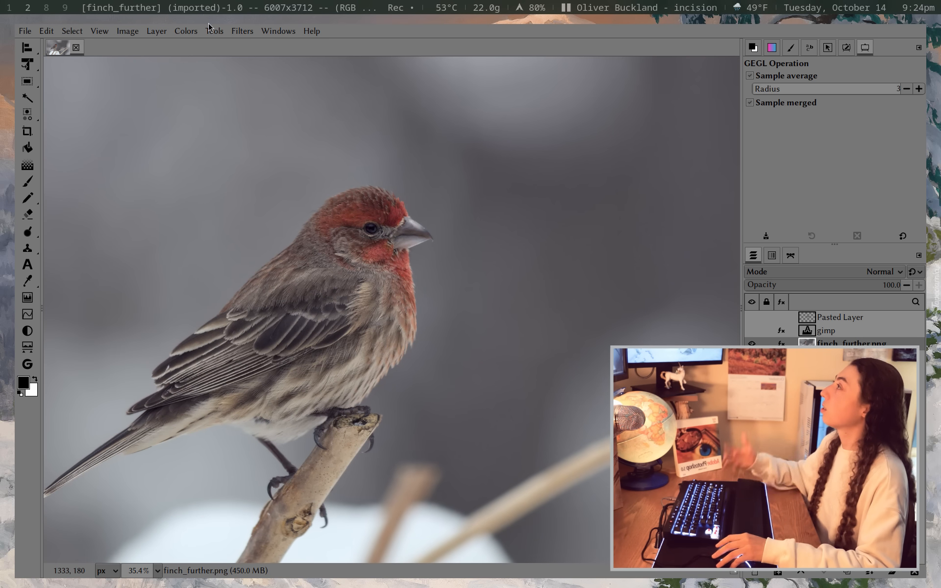
{"action": "mouse_move", "coordinate": [143, 115]}
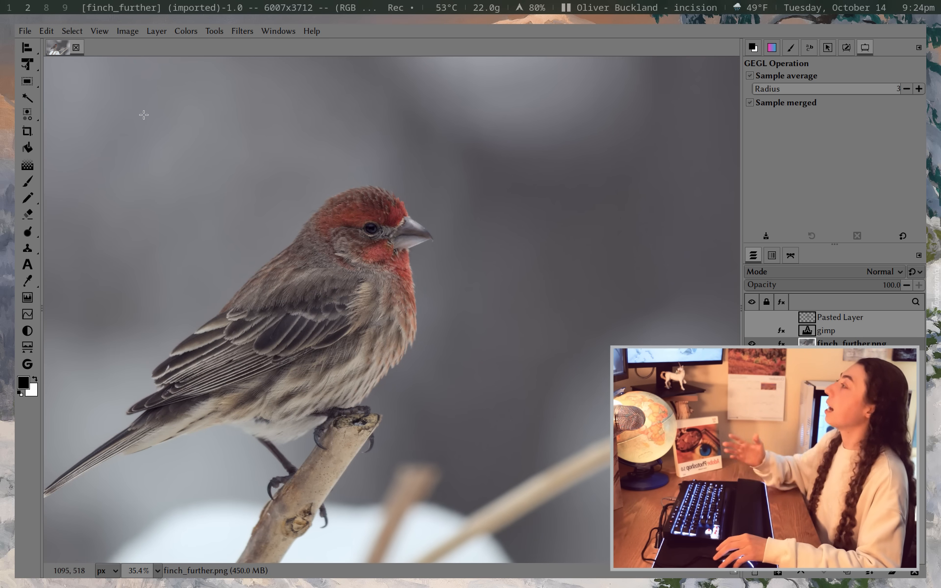
{"action": "left_click", "coordinate": [27, 165]}
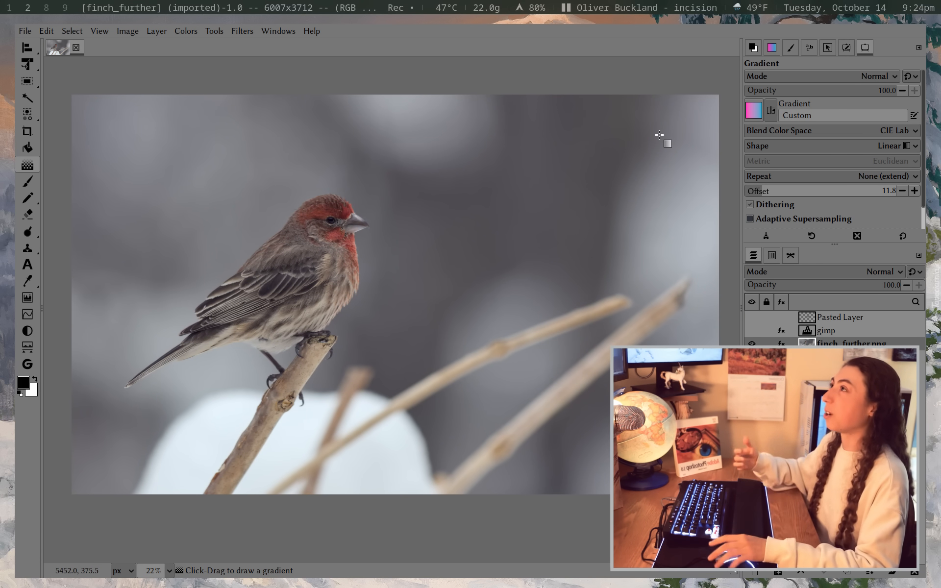
In the Gradients dialog, set the custom gradient's left endpoint colour to orange.
{"action": "left_click", "coordinate": [278, 30]}
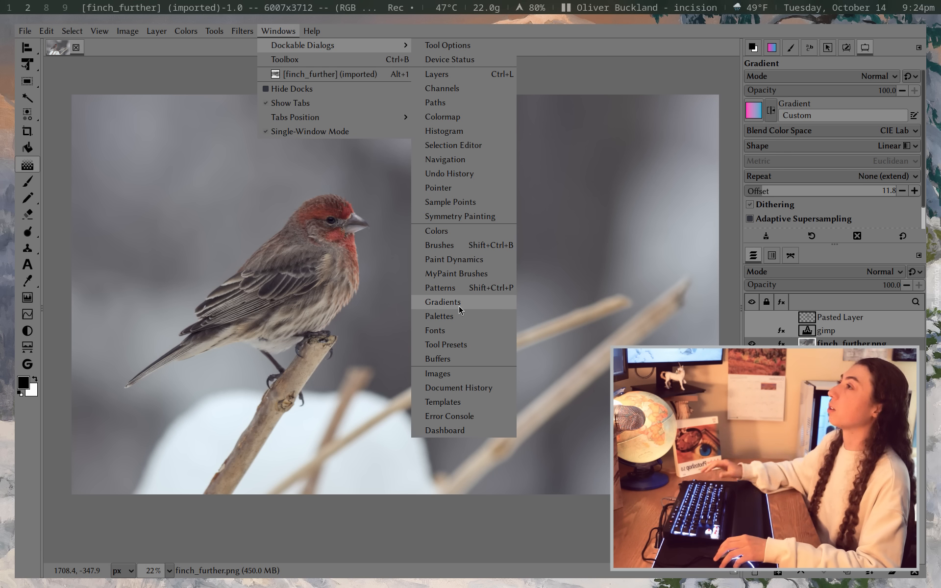
{"action": "left_click", "coordinate": [443, 302]}
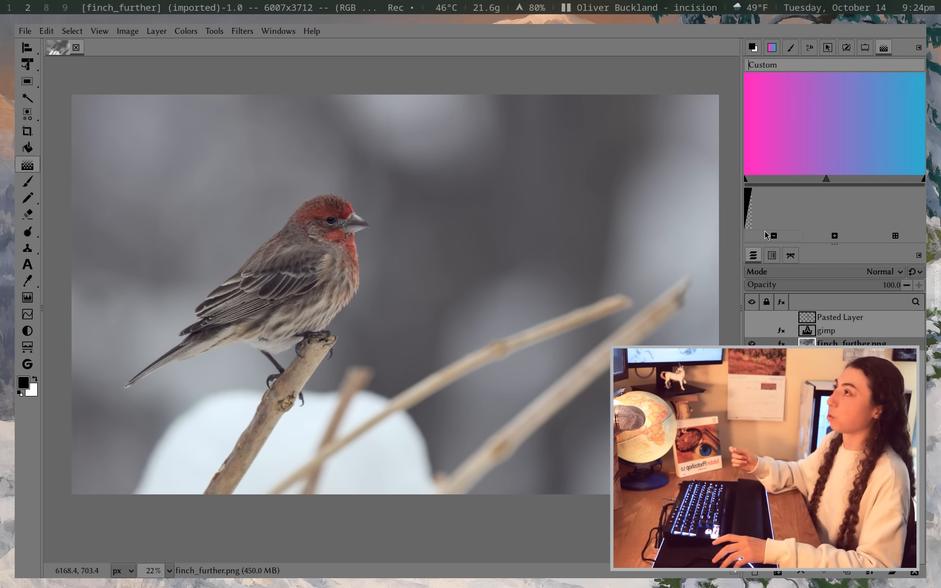
{"action": "right_click", "coordinate": [834, 123]}
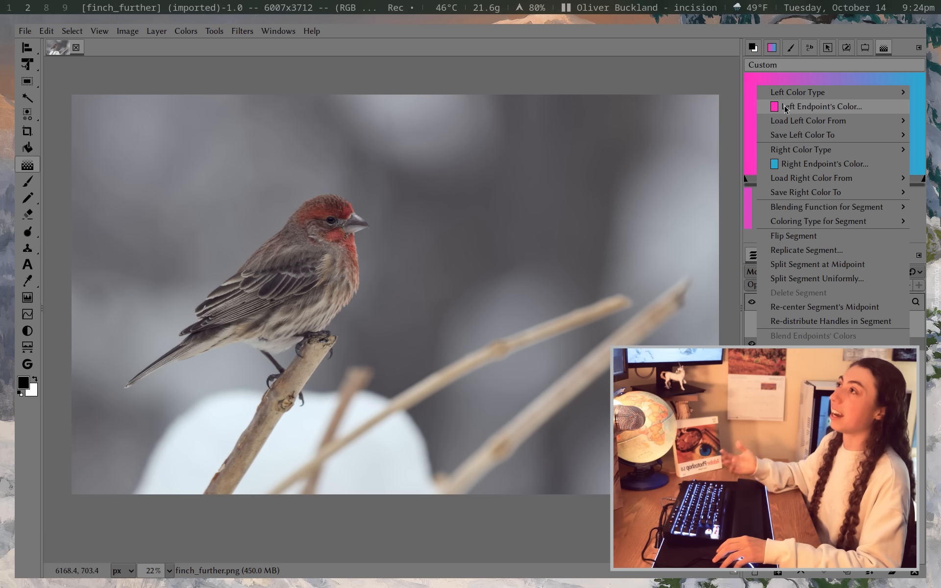
{"action": "left_click", "coordinate": [821, 106]}
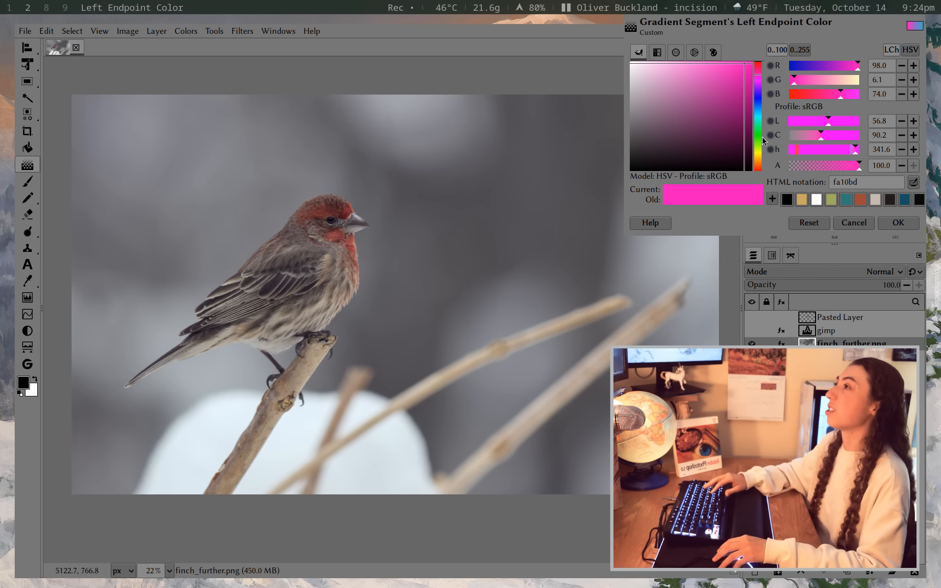
{"action": "left_click", "coordinate": [741, 80]}
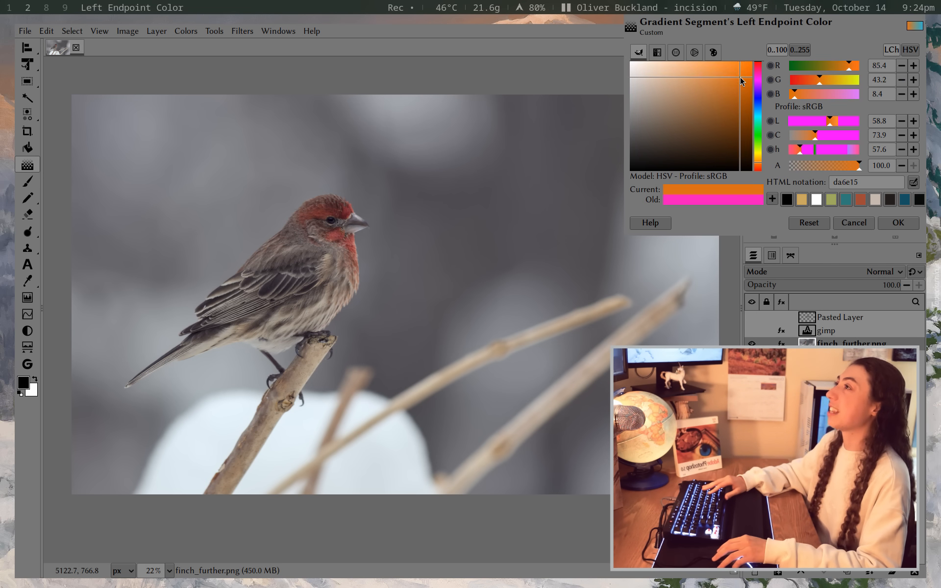
{"action": "left_click", "coordinate": [898, 222]}
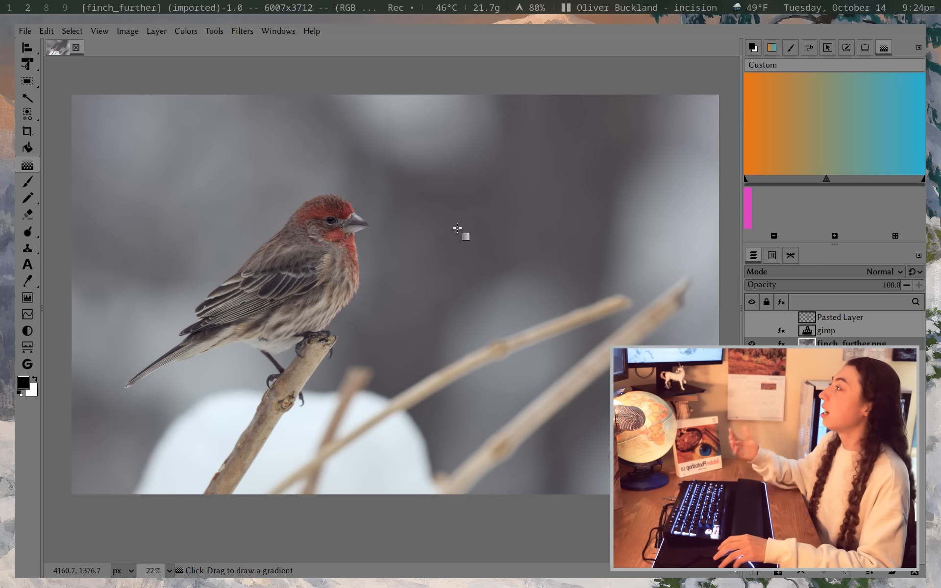
{"action": "mouse_move", "coordinate": [291, 158]}
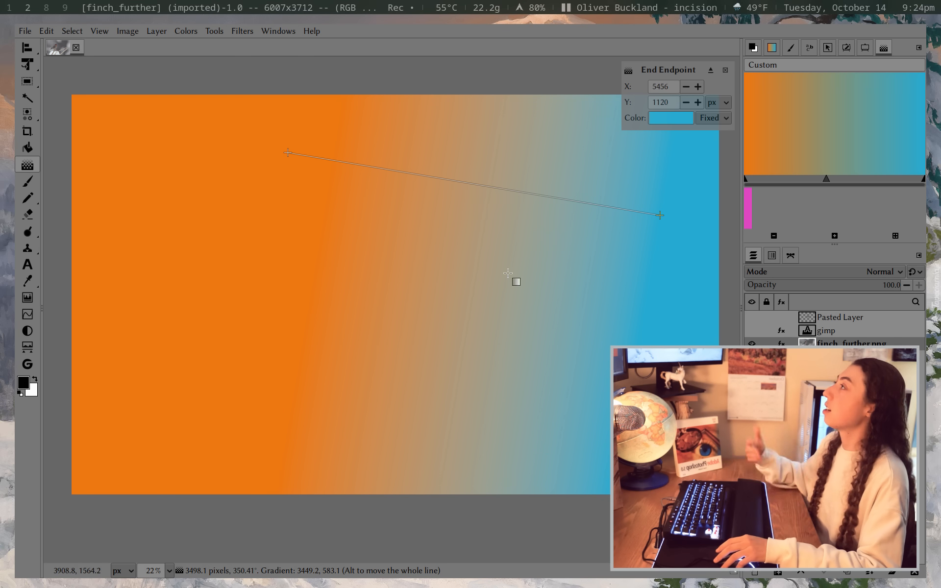
{"action": "mouse_move", "coordinate": [342, 284]}
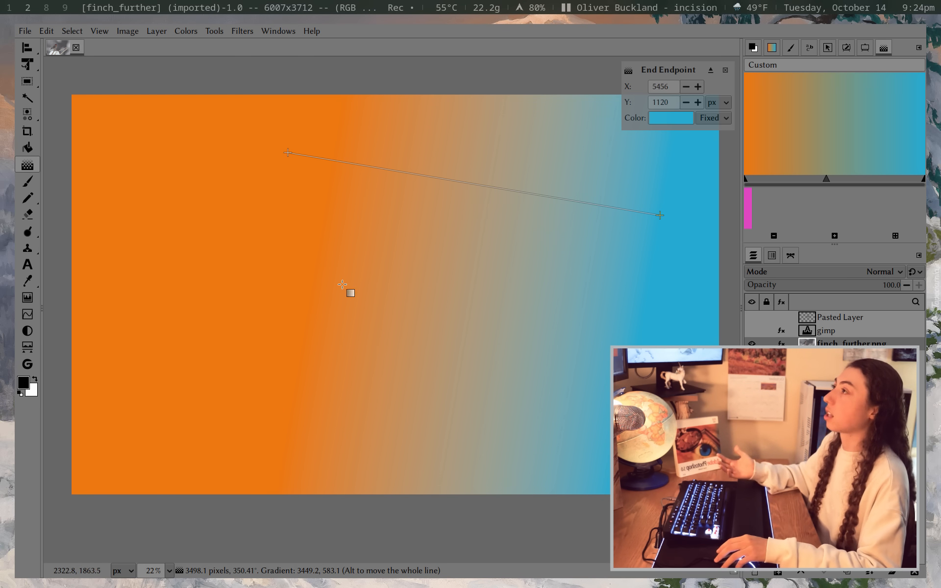
Commit the orange-to-blue gradient drawn across the canvas.
{"action": "key", "text": "Return"}
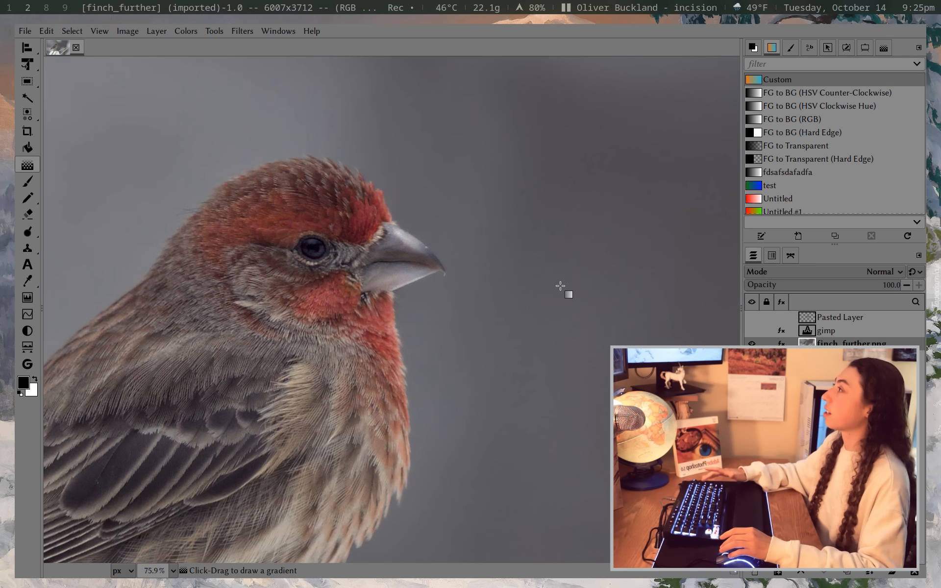
{"action": "mouse_move", "coordinate": [480, 240]}
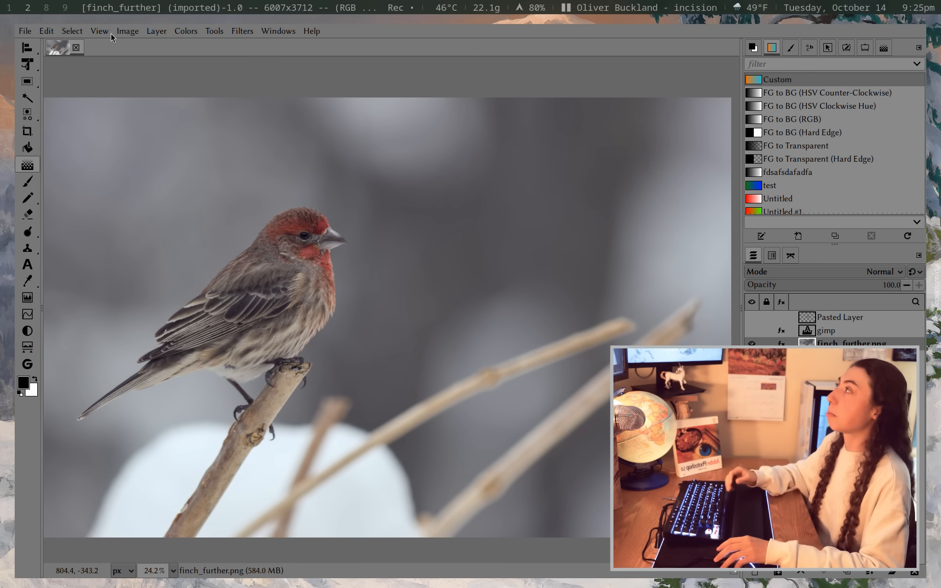
Open a second view of the finch image with View > New View.
{"action": "left_click", "coordinate": [99, 30]}
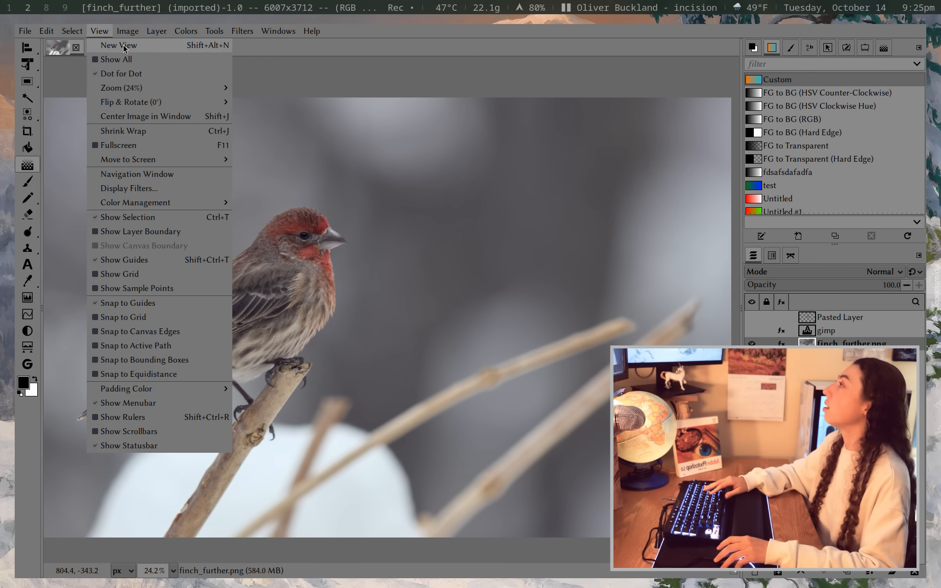
{"action": "left_click", "coordinate": [118, 45]}
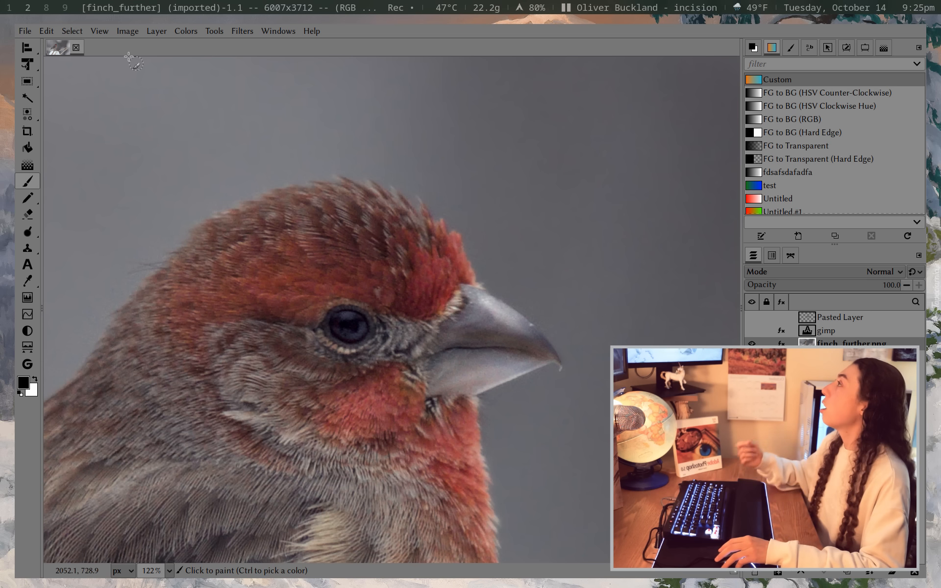
{"action": "left_click", "coordinate": [99, 30]}
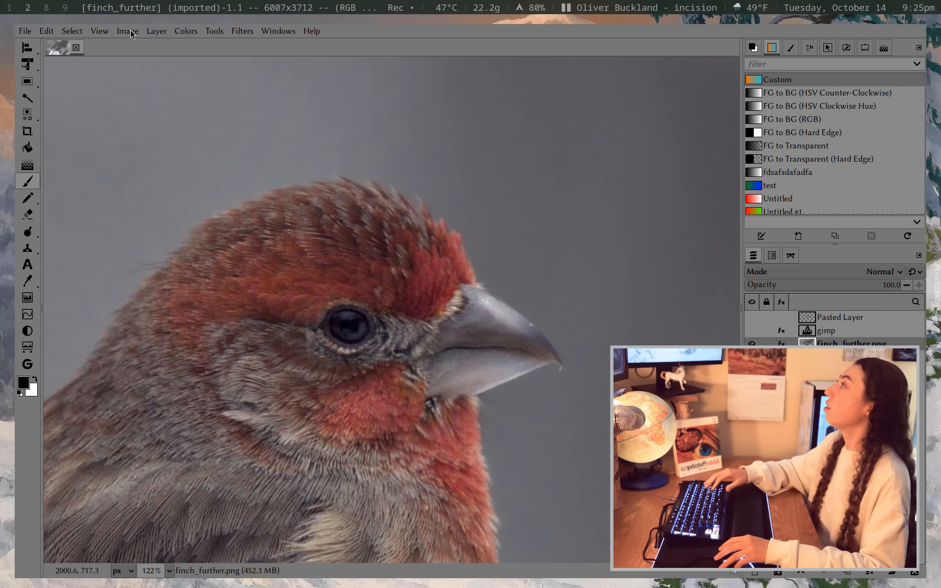
Add a vertical guide at 50% with New Guide (by Percent).
{"action": "left_click", "coordinate": [127, 31]}
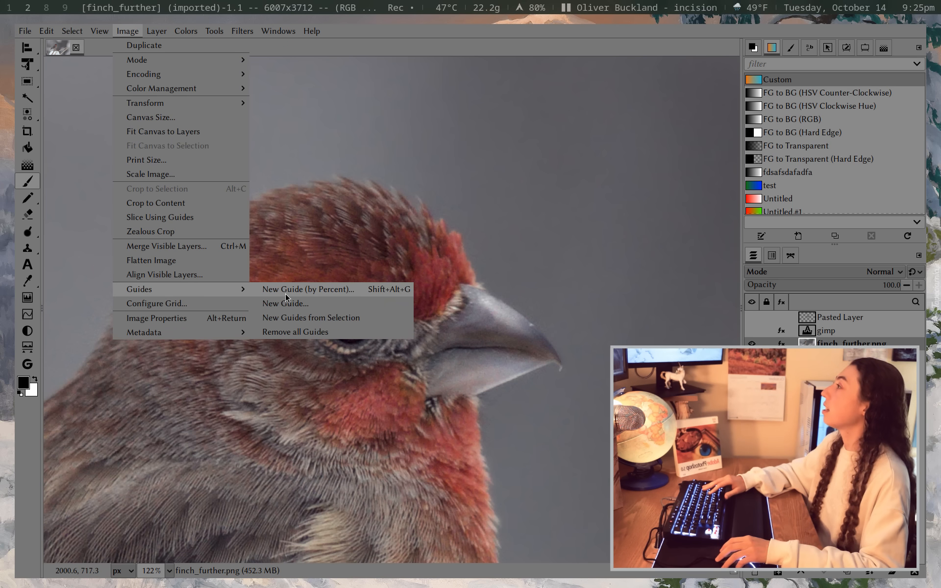
{"action": "left_click", "coordinate": [308, 289]}
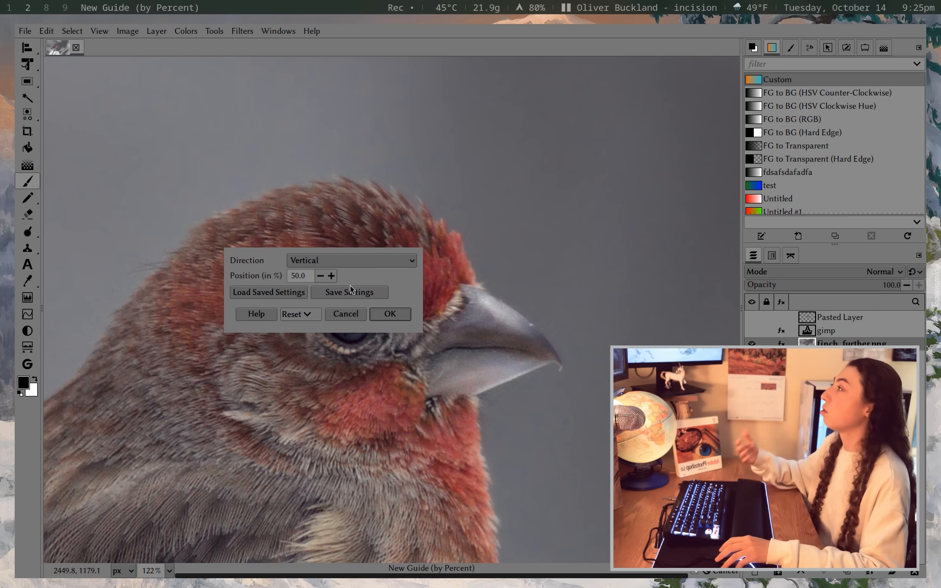
{"action": "mouse_move", "coordinate": [390, 314]}
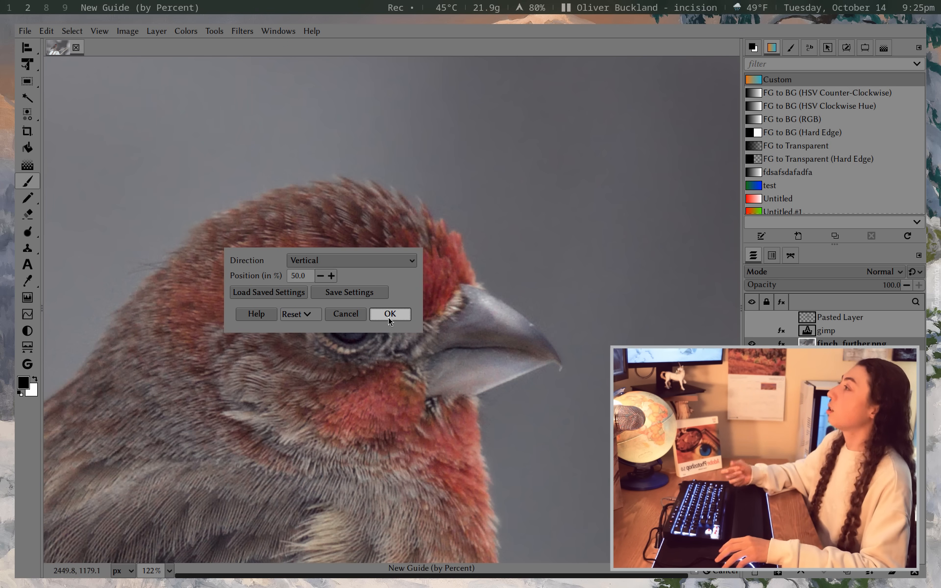
{"action": "left_click", "coordinate": [389, 314]}
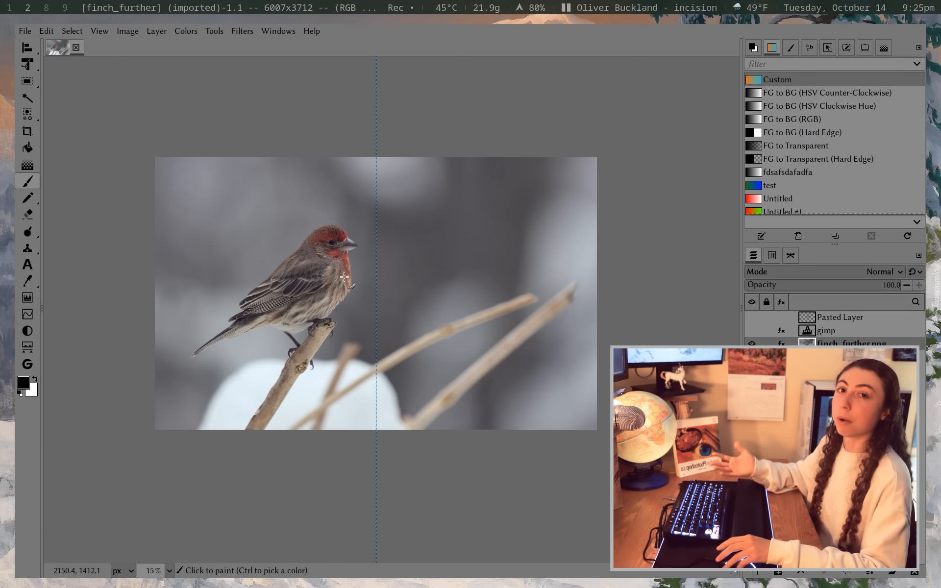
{"action": "left_click", "coordinate": [127, 30]}
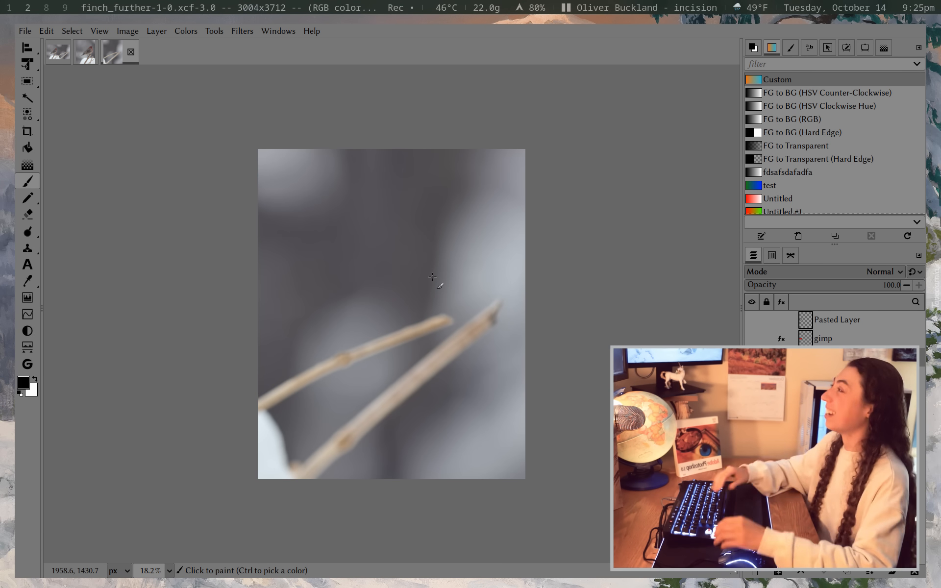
{"action": "mouse_move", "coordinate": [143, 114]}
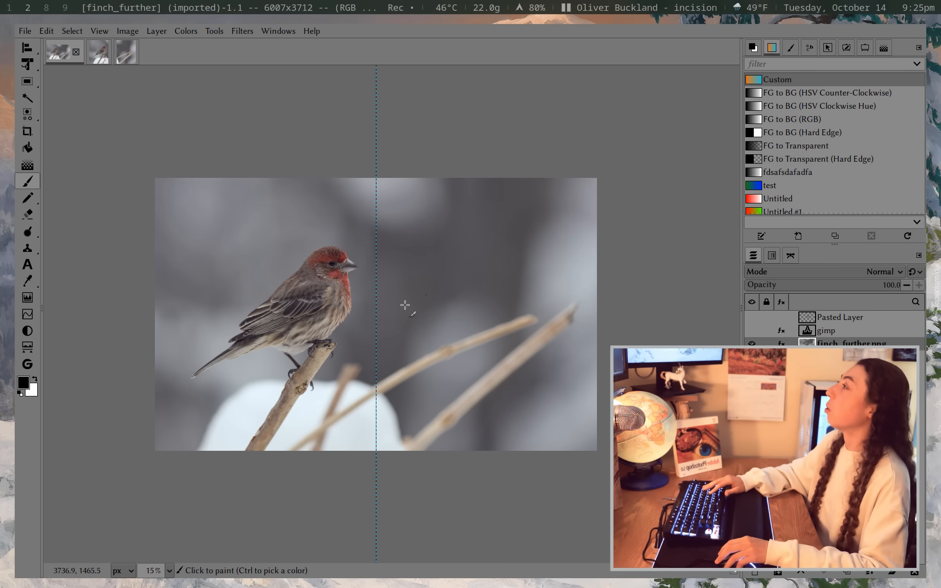
{"action": "mouse_move", "coordinate": [417, 235]}
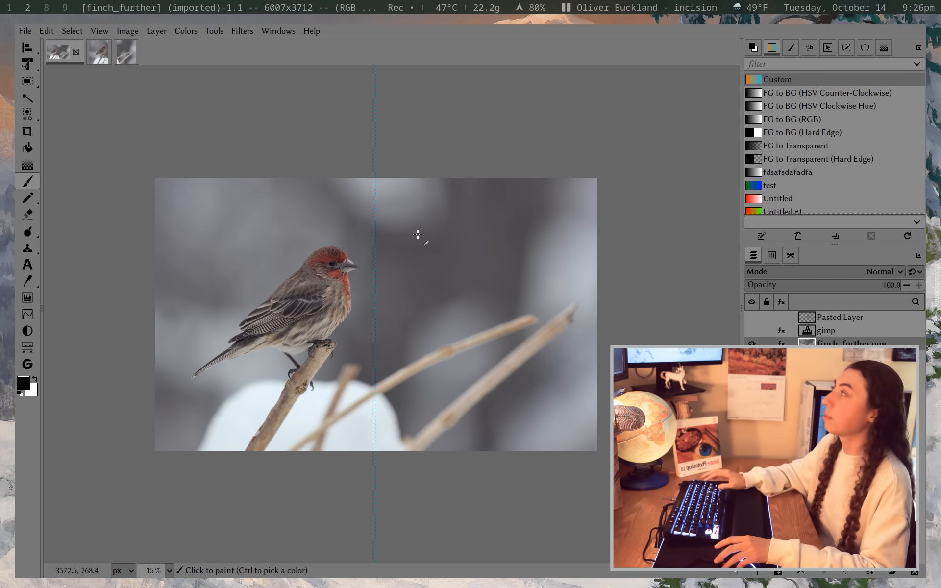
Close a sliced image piece and discard its unsaved changes.
{"action": "left_click", "coordinate": [103, 51]}
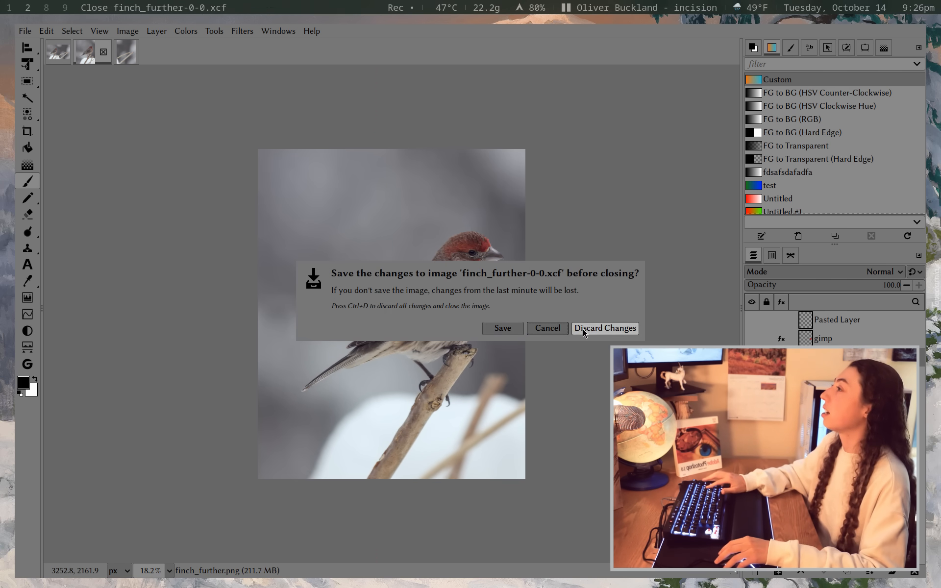
{"action": "left_click", "coordinate": [604, 328]}
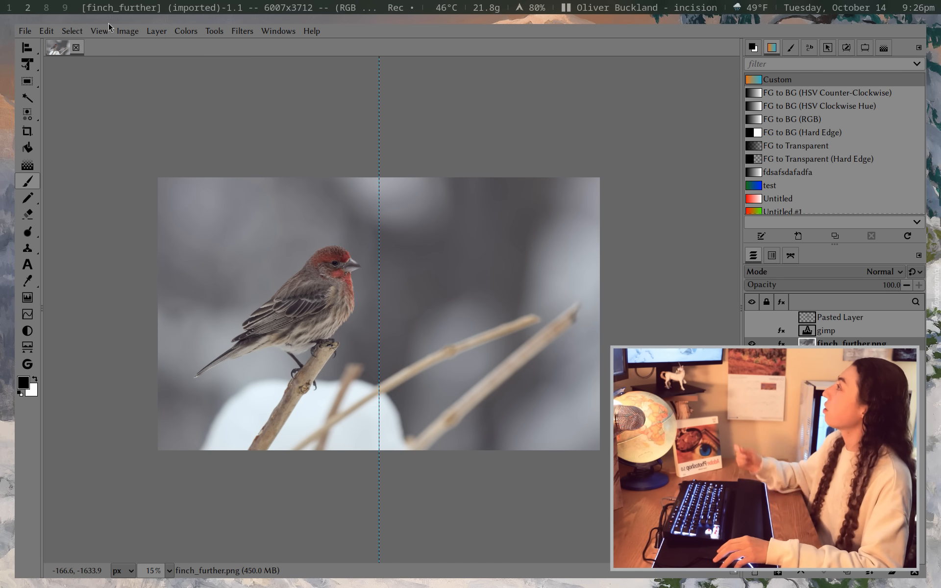
Turn off Show Guides, then look through the View and Windows menus.
{"action": "left_click", "coordinate": [99, 31]}
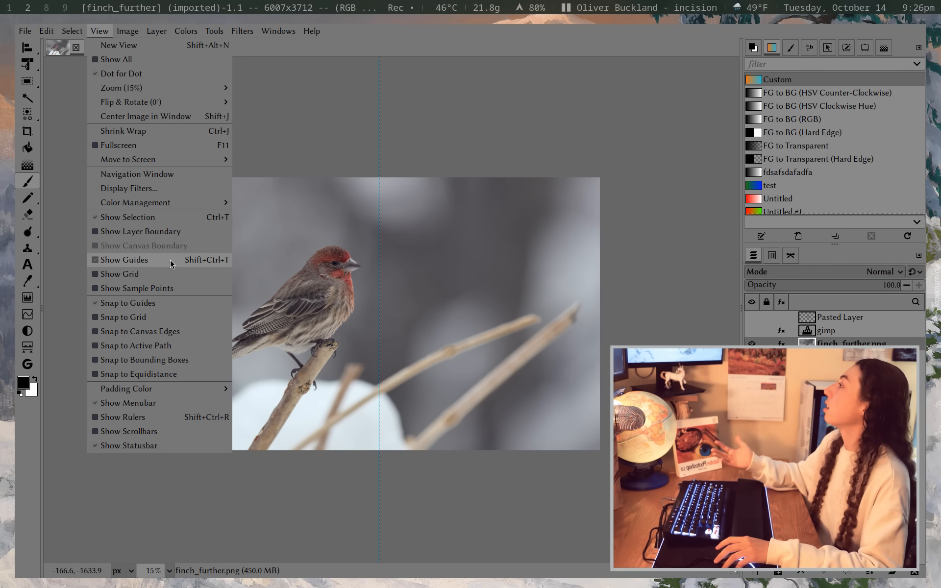
{"action": "left_click", "coordinate": [125, 259]}
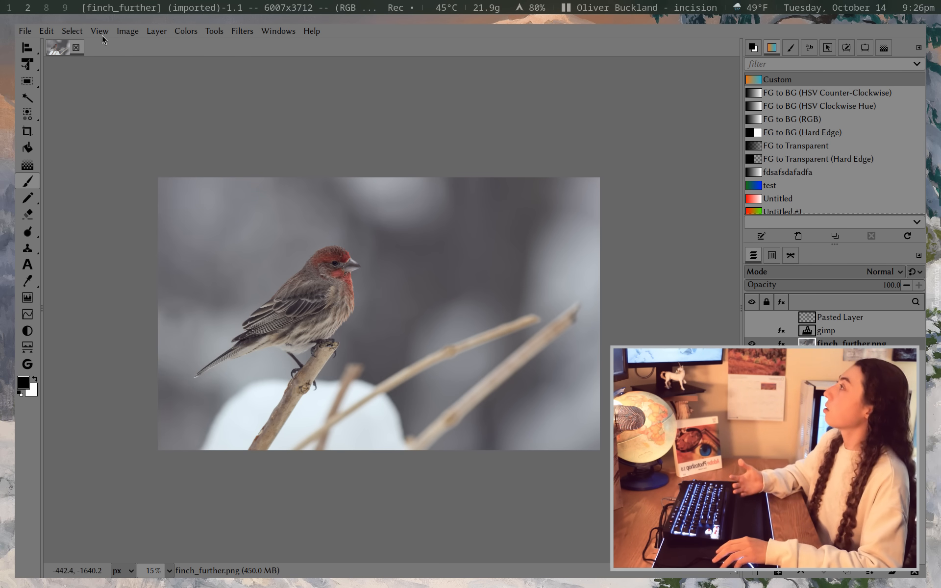
{"action": "left_click", "coordinate": [99, 30]}
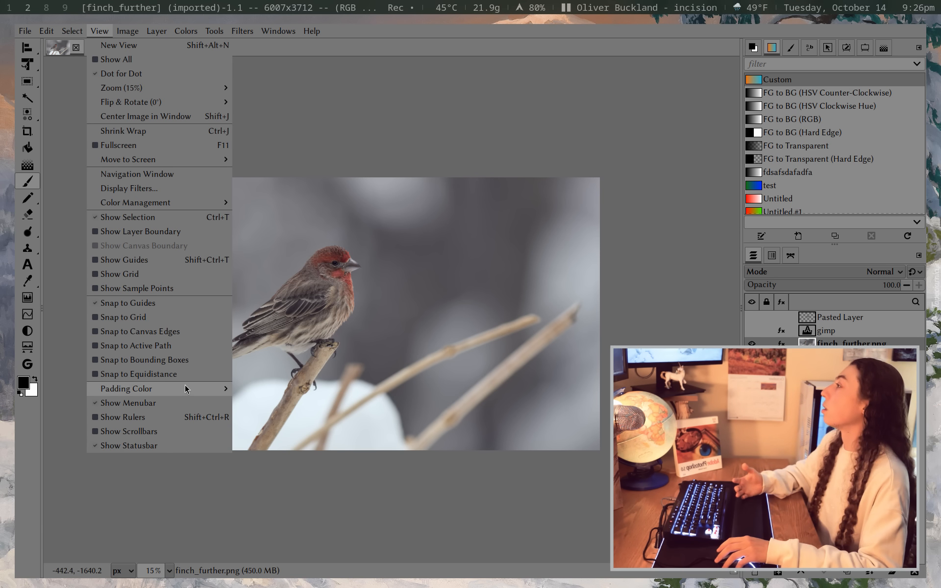
{"action": "mouse_move", "coordinate": [189, 417]}
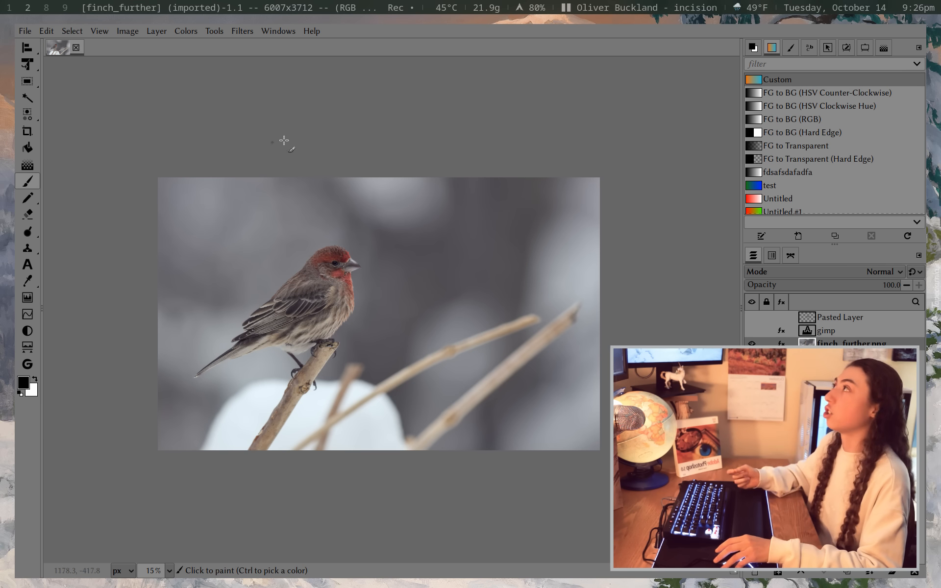
{"action": "mouse_move", "coordinate": [524, 128]}
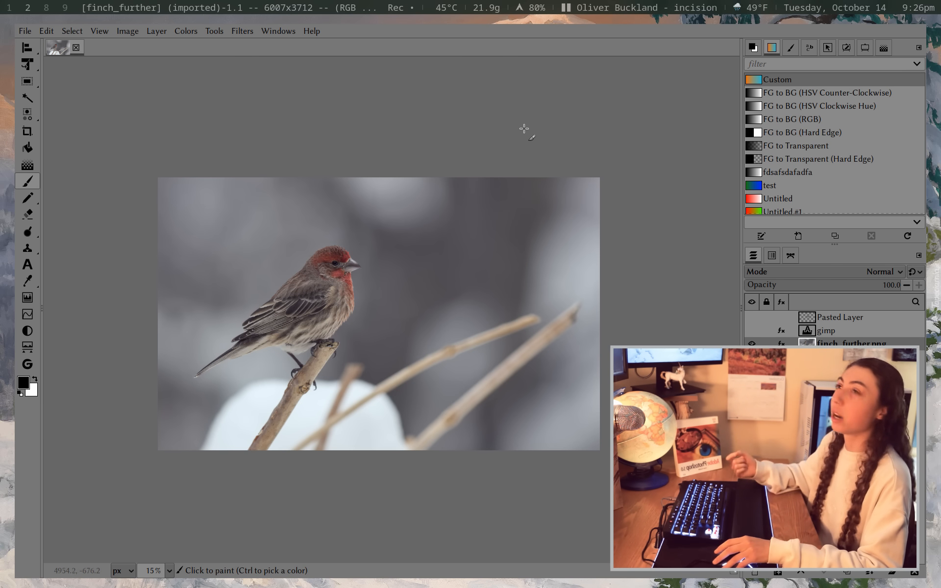
{"action": "left_click", "coordinate": [278, 30]}
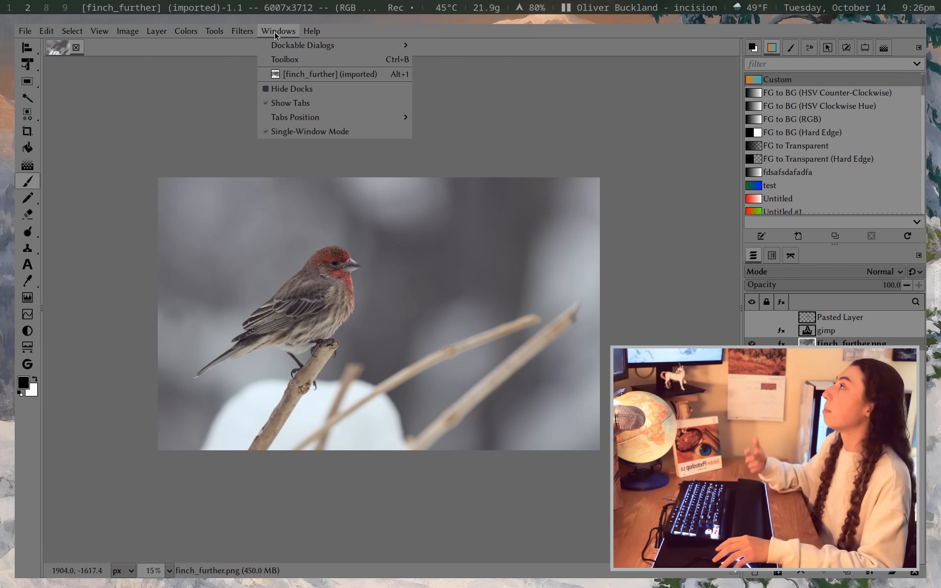
{"action": "mouse_move", "coordinate": [310, 131]}
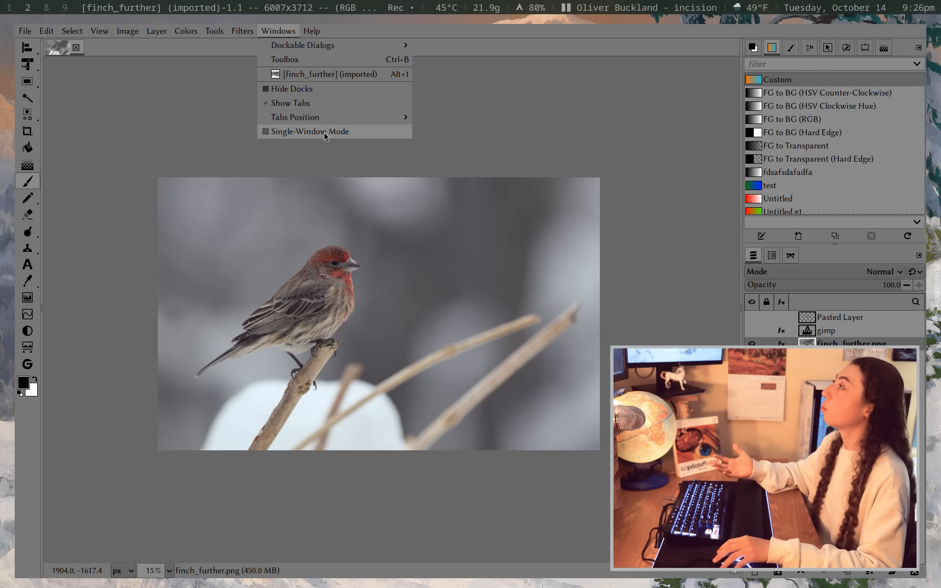
{"action": "mouse_move", "coordinate": [311, 131]}
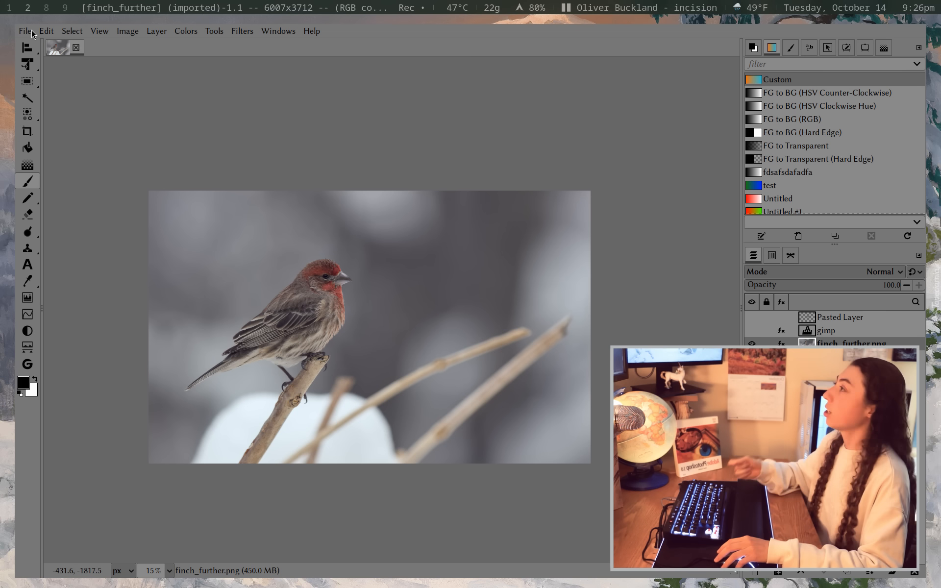
In Preferences > Default Image, set new images to fill with Transparency.
{"action": "left_click", "coordinate": [45, 30]}
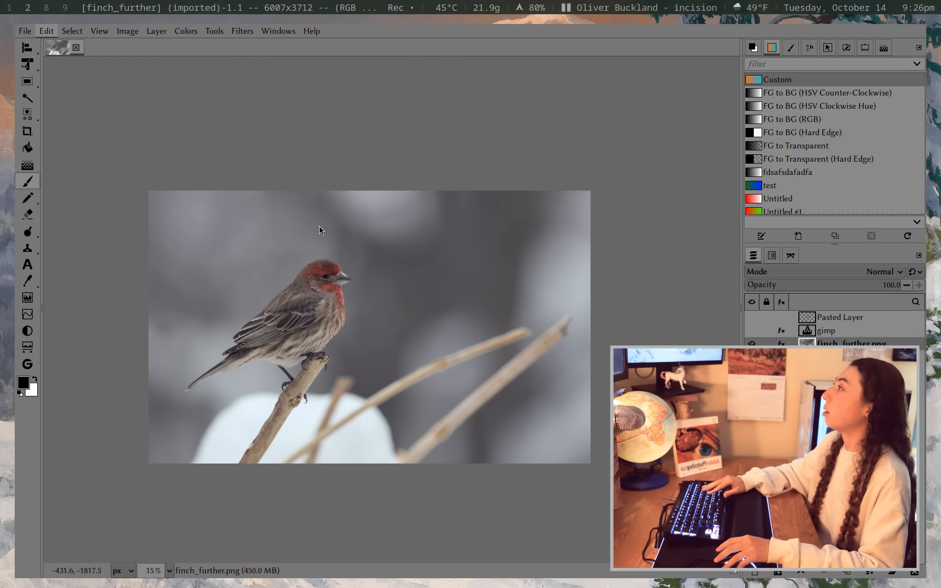
{"action": "left_click", "coordinate": [46, 31]}
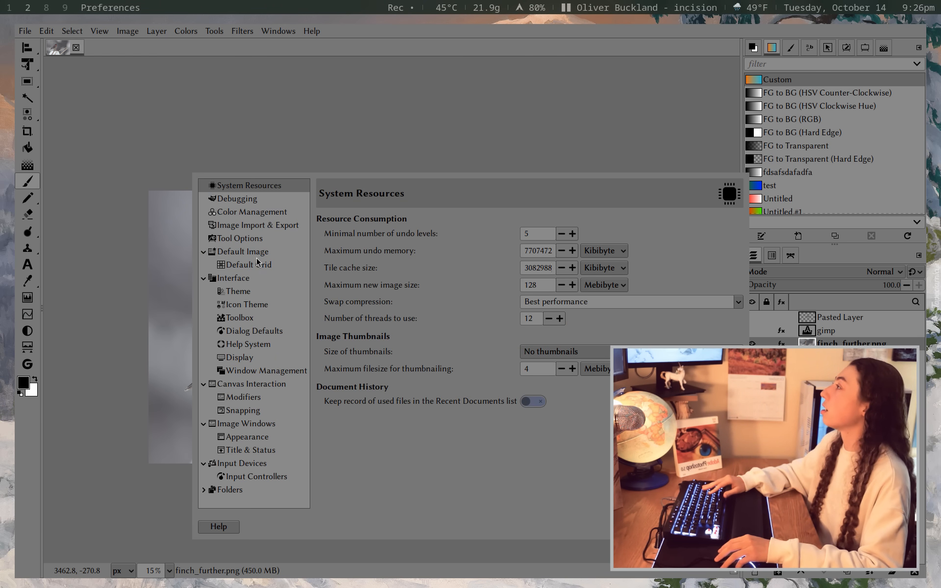
{"action": "left_click", "coordinate": [243, 252]}
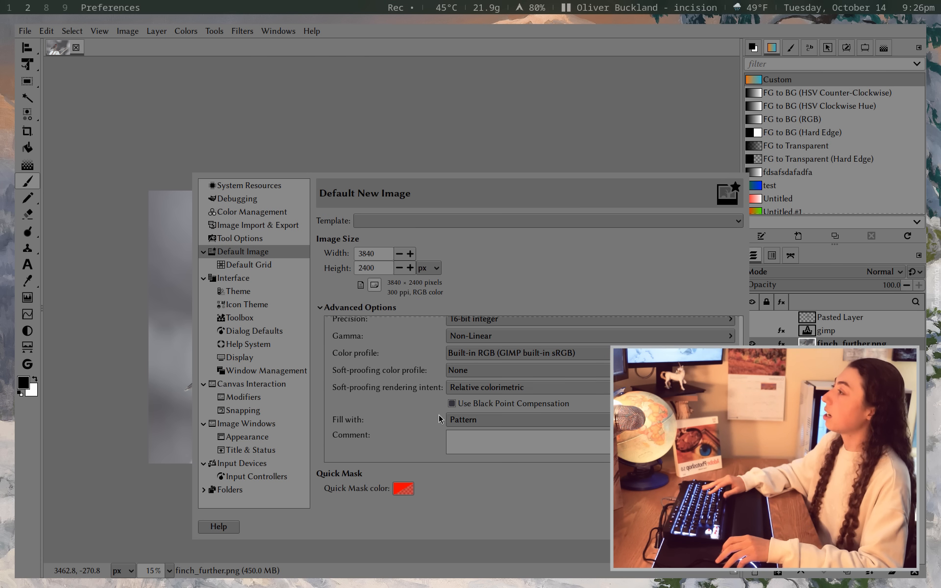
{"action": "scroll", "scroll_direction": "up", "scroll_amount": 3}
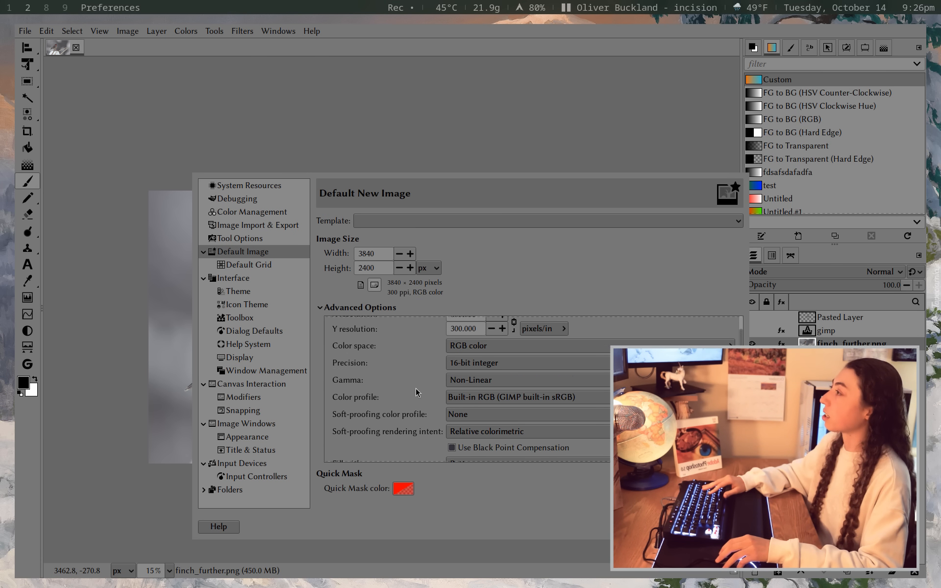
{"action": "scroll", "scroll_direction": "down", "scroll_amount": 3}
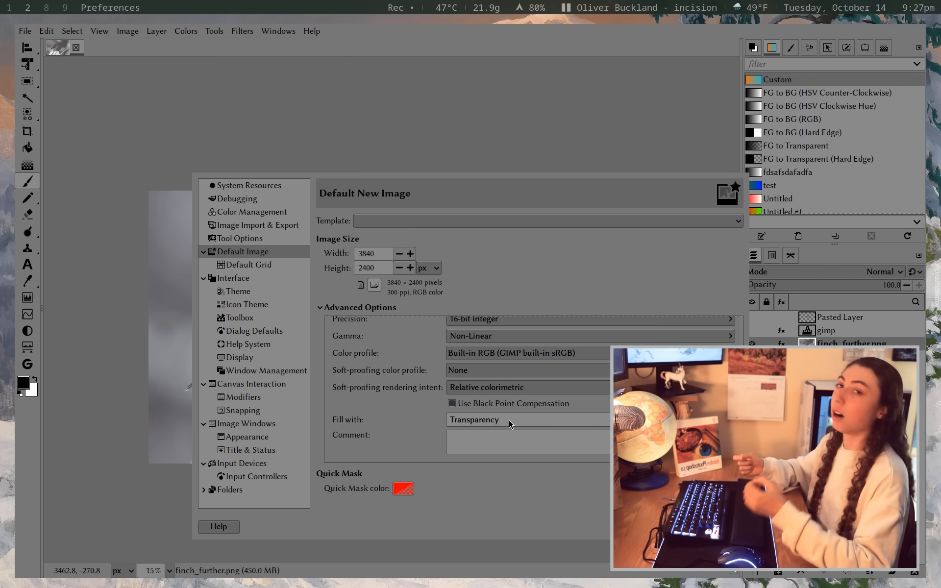
{"action": "mouse_move", "coordinate": [412, 387]}
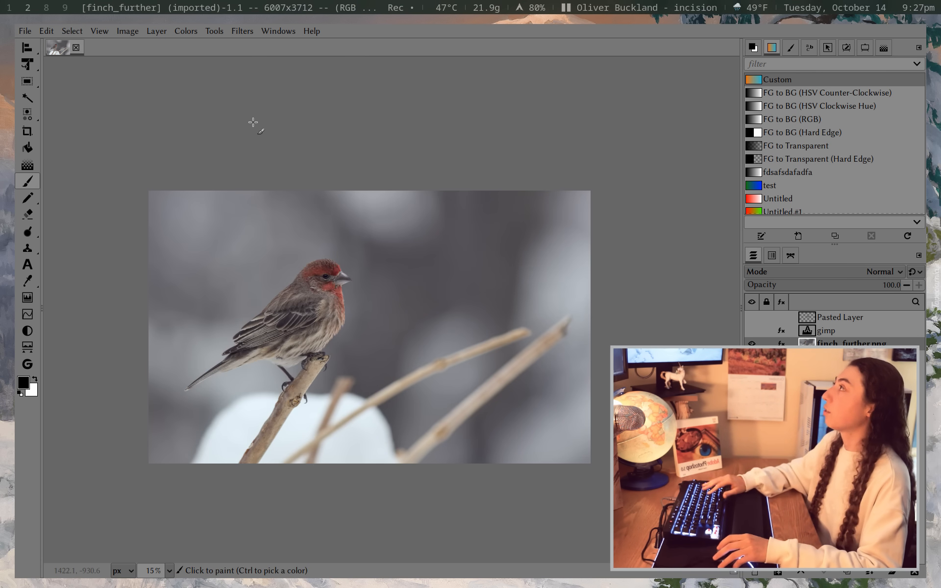
{"action": "left_click", "coordinate": [127, 30]}
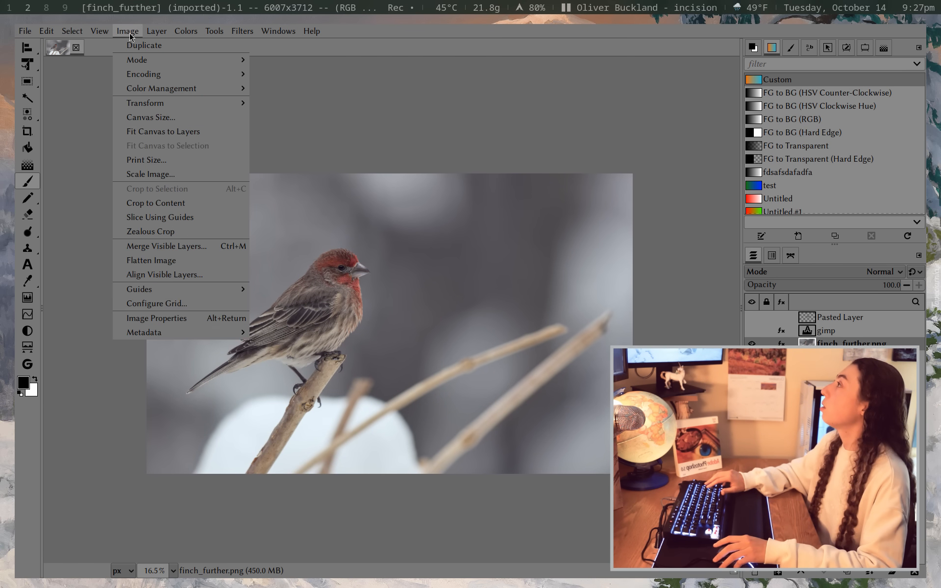
{"action": "left_click", "coordinate": [155, 31]}
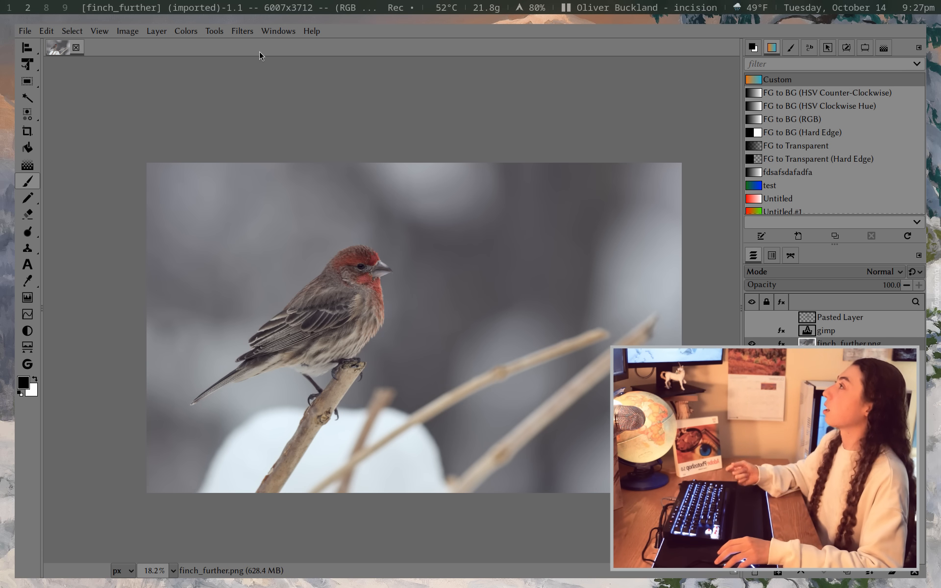
{"action": "left_click", "coordinate": [241, 31]}
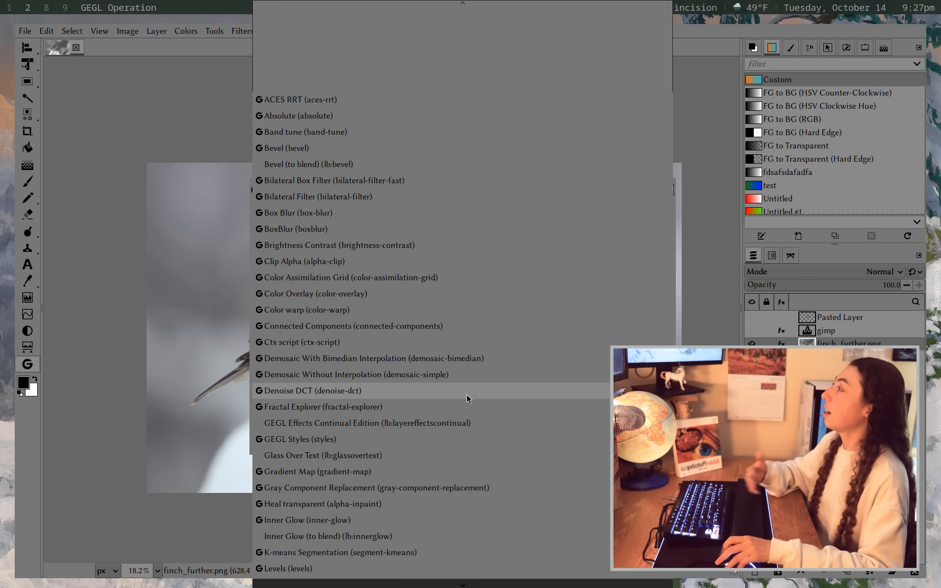
Scroll through the GEGL operations list, then cancel without applying any operation.
{"action": "scroll", "scroll_direction": "up", "scroll_amount": 3}
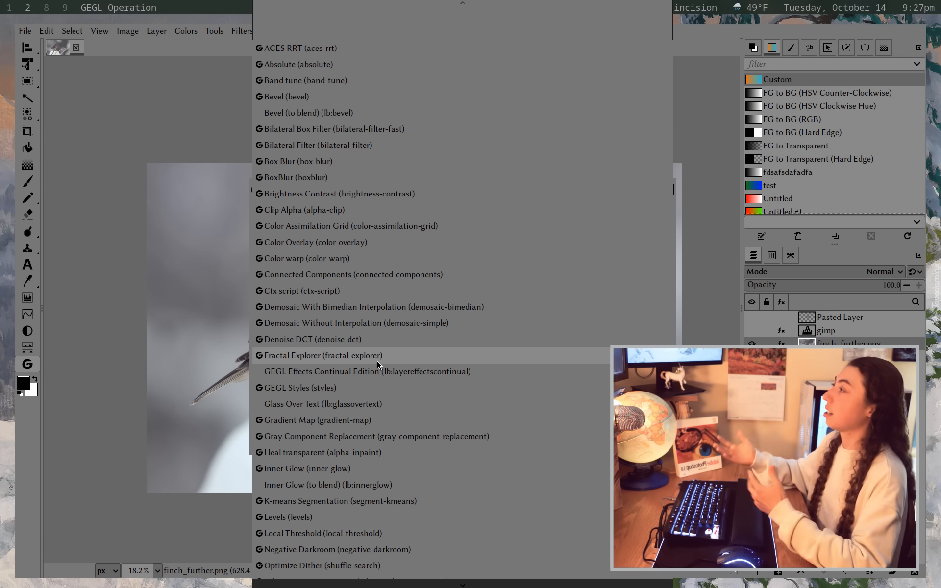
{"action": "scroll", "scroll_direction": "down", "scroll_amount": 3}
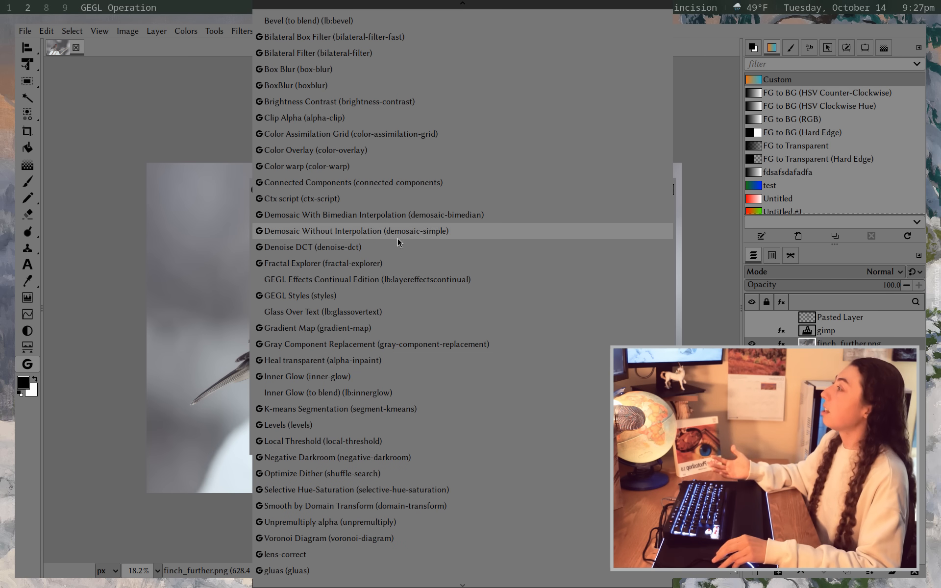
{"action": "mouse_move", "coordinate": [400, 438]}
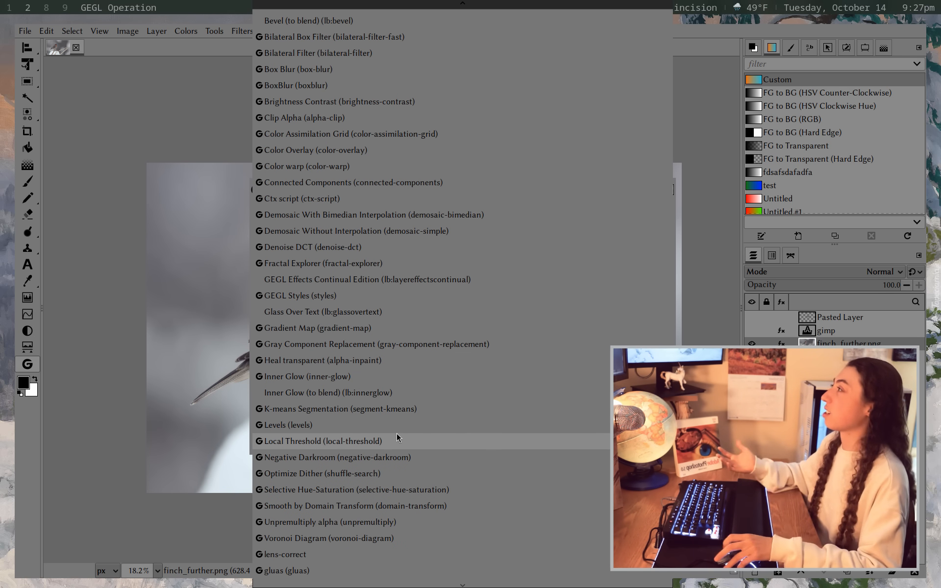
{"action": "scroll", "scroll_direction": "up", "scroll_amount": 3}
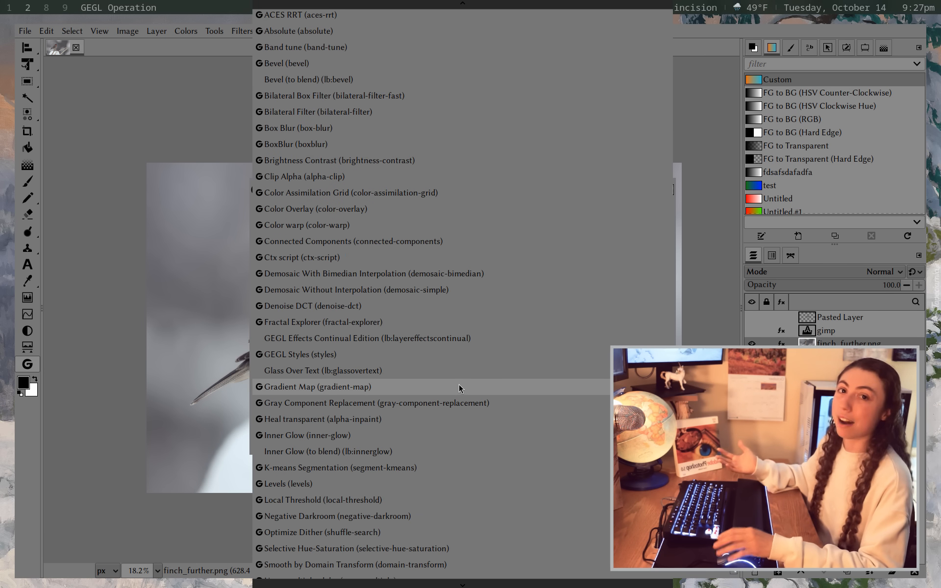
{"action": "mouse_move", "coordinate": [476, 406]}
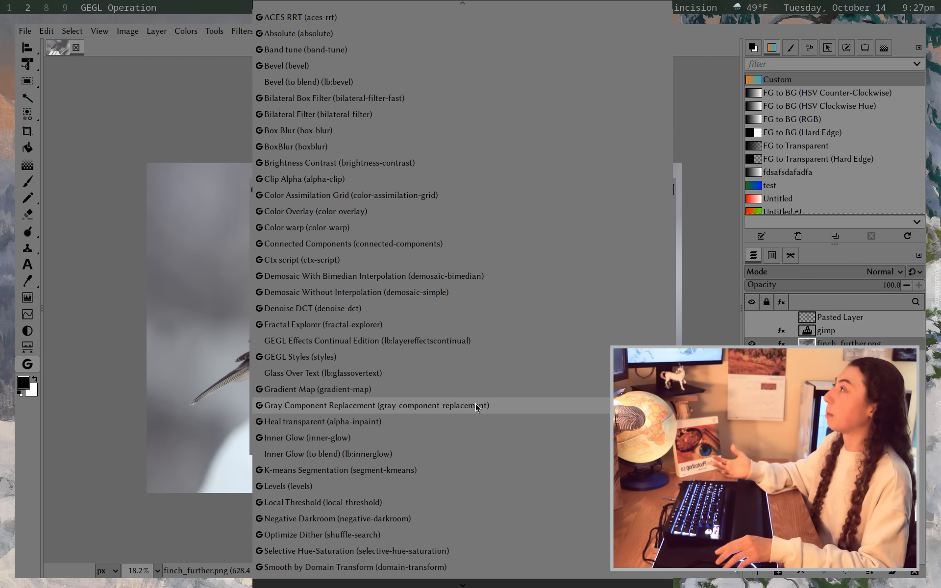
{"action": "mouse_move", "coordinate": [434, 357]}
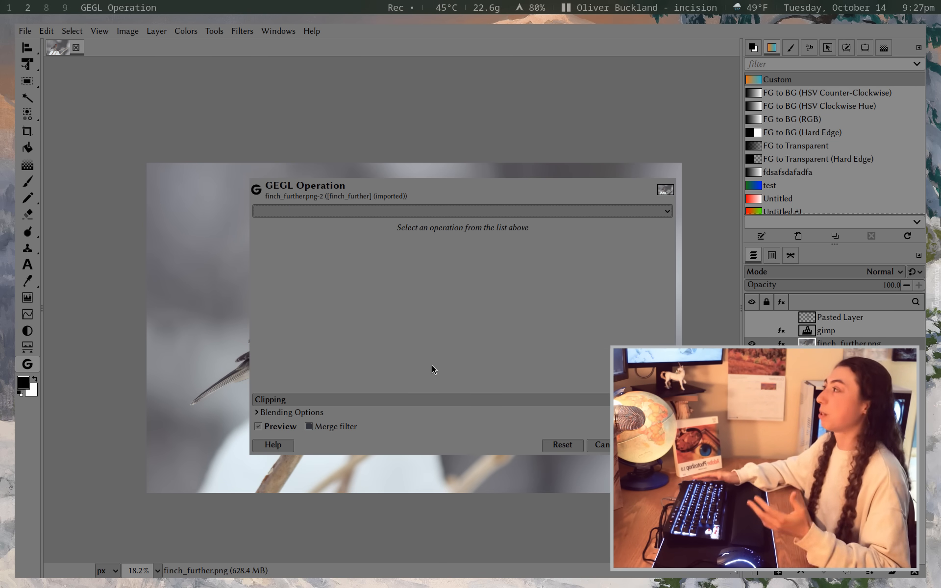
{"action": "left_click", "coordinate": [604, 445]}
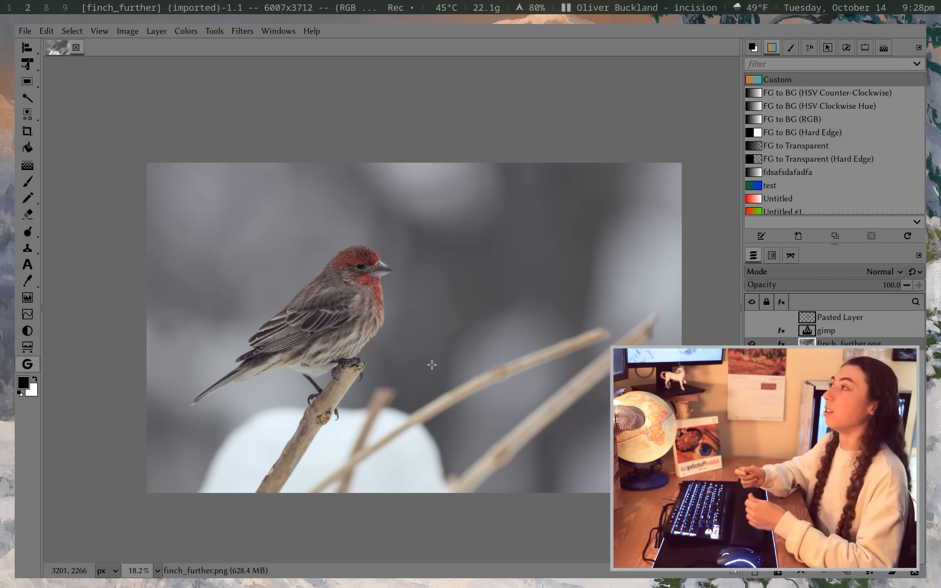